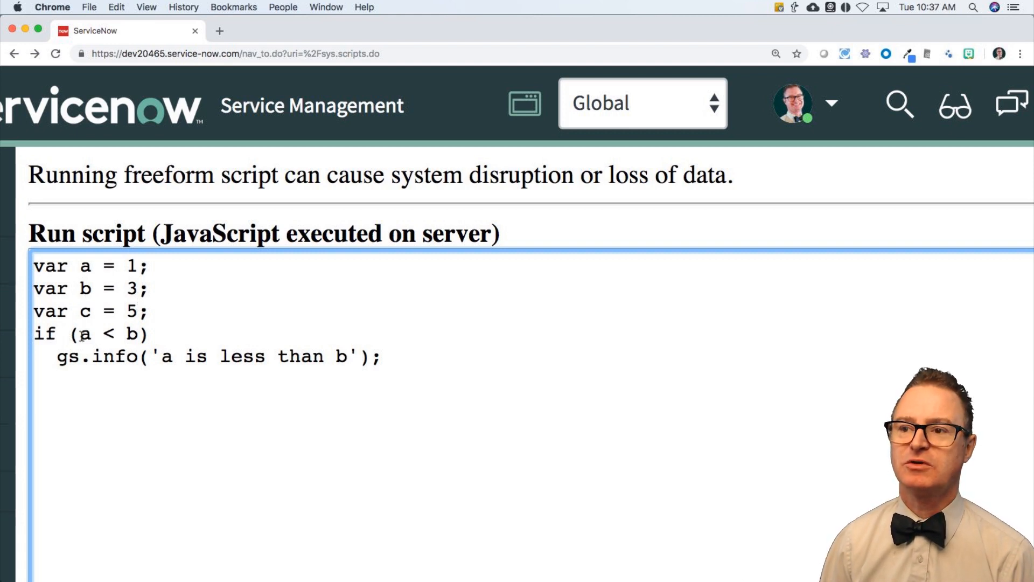
# Change variable a's value from 1 to 12 in the background script
pyautogui.moveTo(76, 334); pyautogui.dragTo(135, 334)
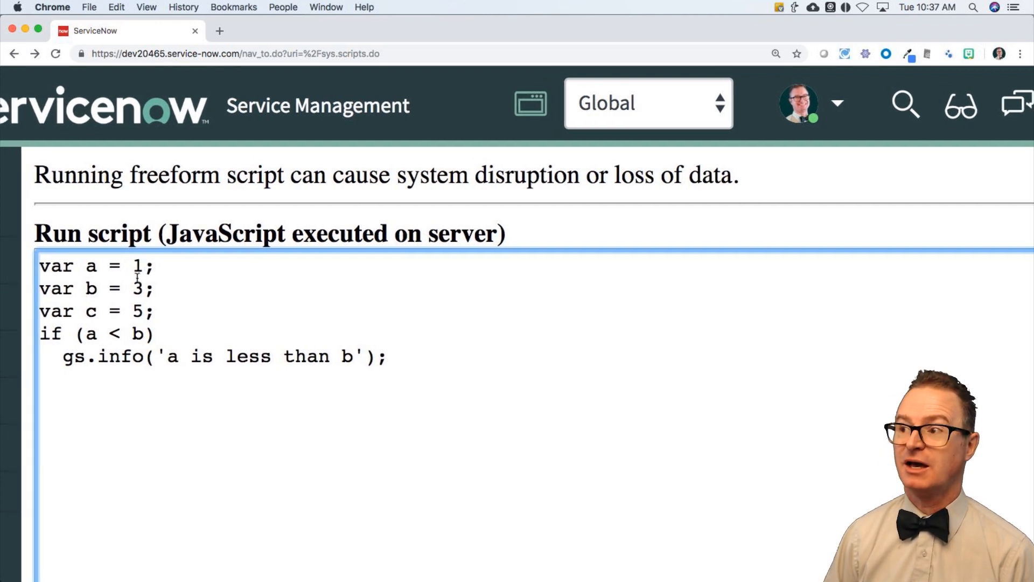
pyautogui.press('Backspace')
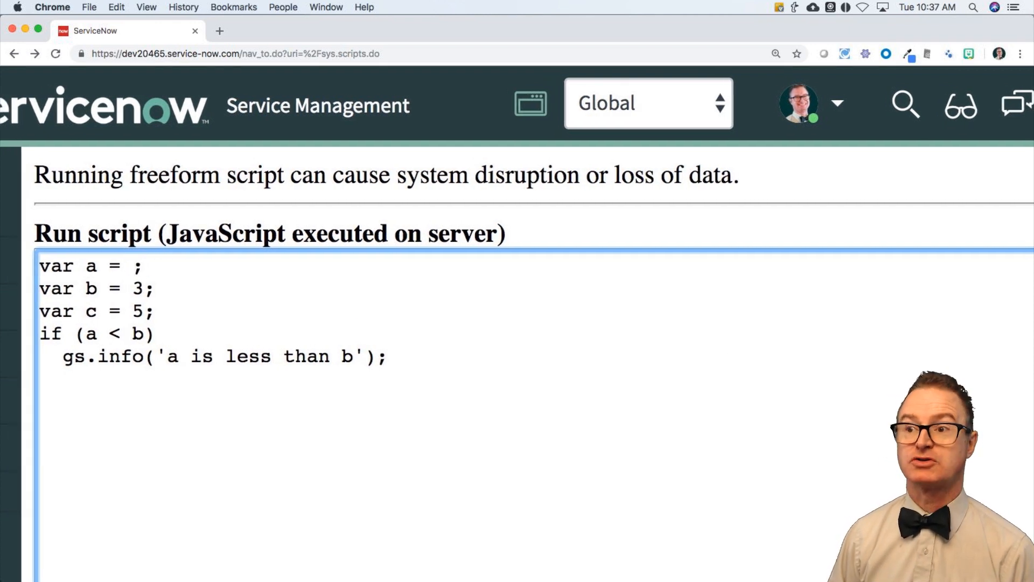
pyautogui.write('12')
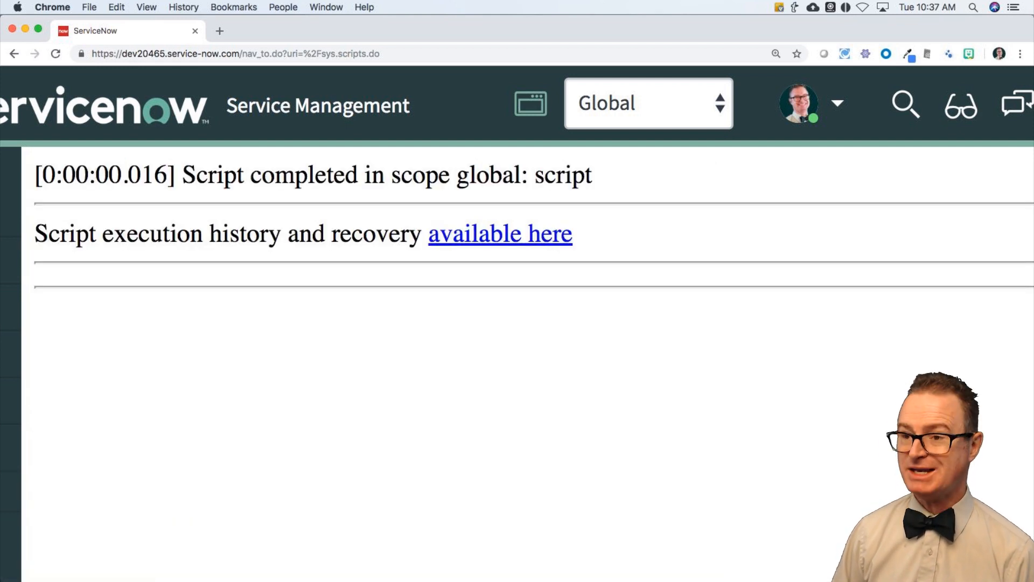
# Add gs.info('Chuck was here'); below the if statement, run it, then rerun with a = 12
pyautogui.click(15, 53)
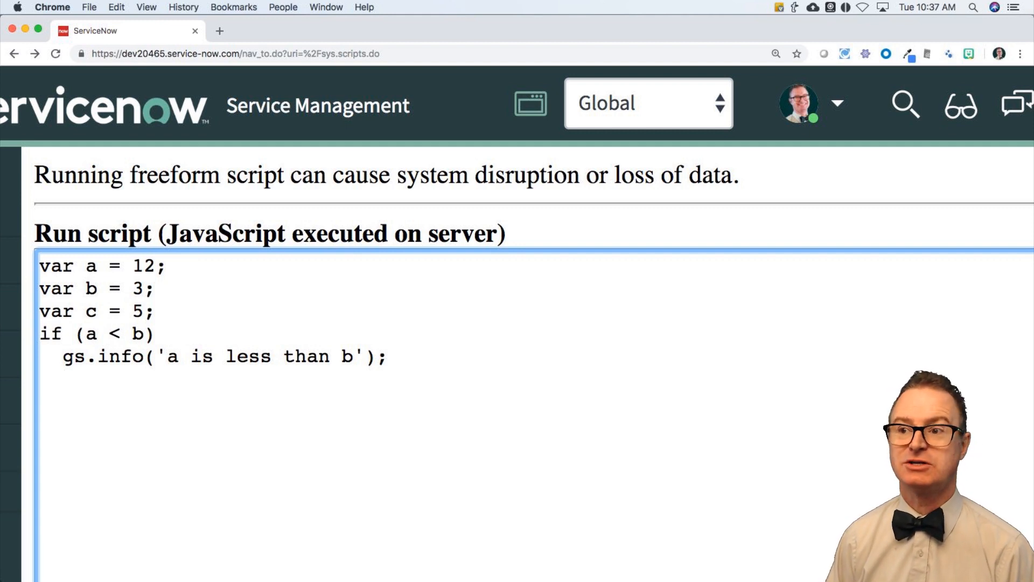
pyautogui.write('gs.info')
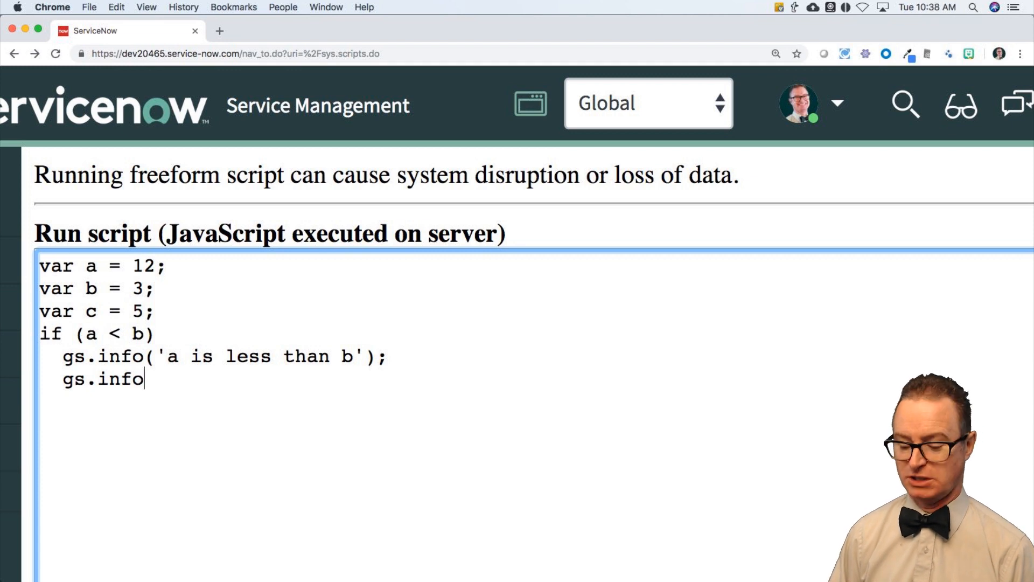
pyautogui.write("('")
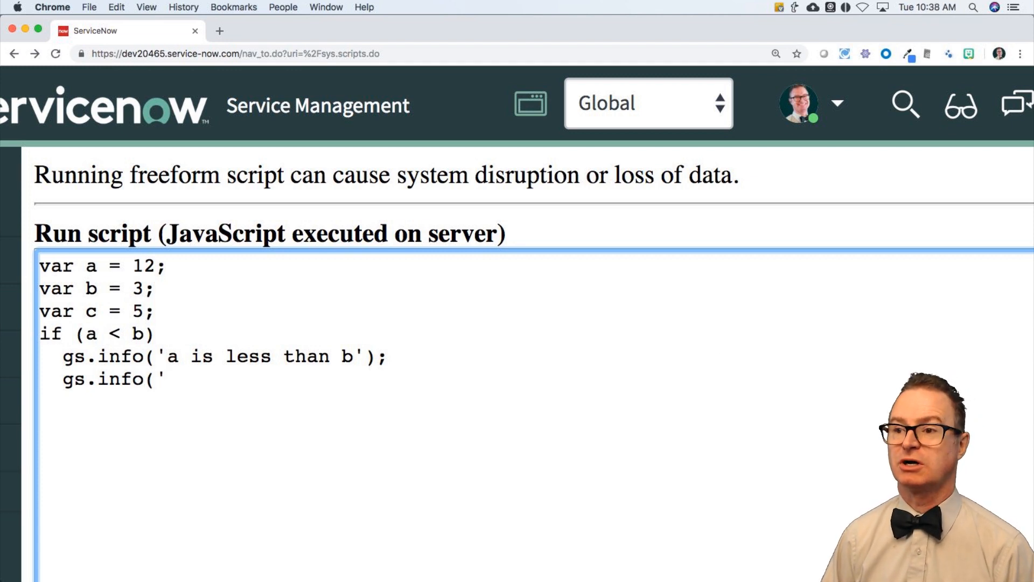
pyautogui.write("Chuck was here'")
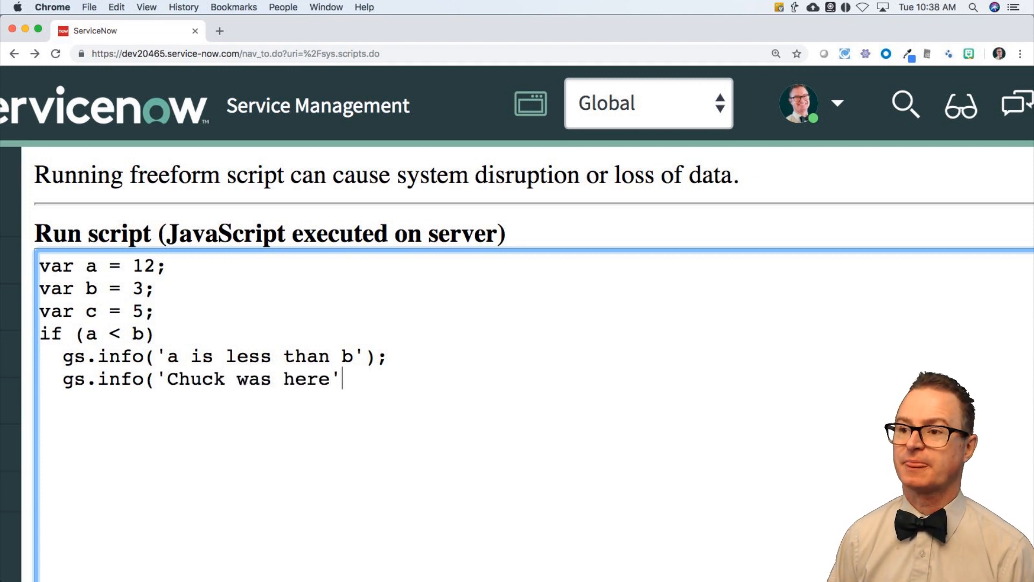
pyautogui.write(');')
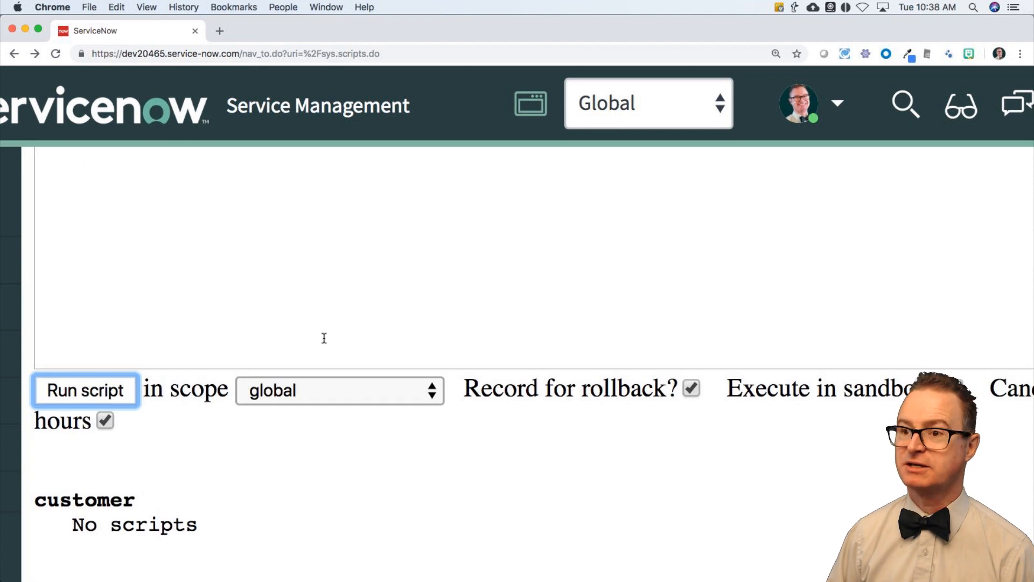
pyautogui.click(85, 389)
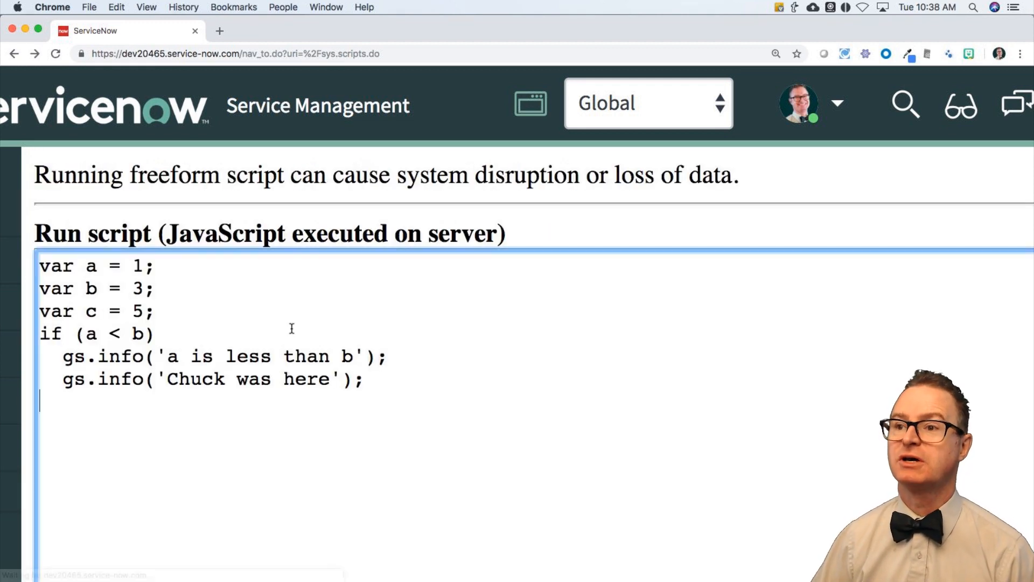
pyautogui.write('2')
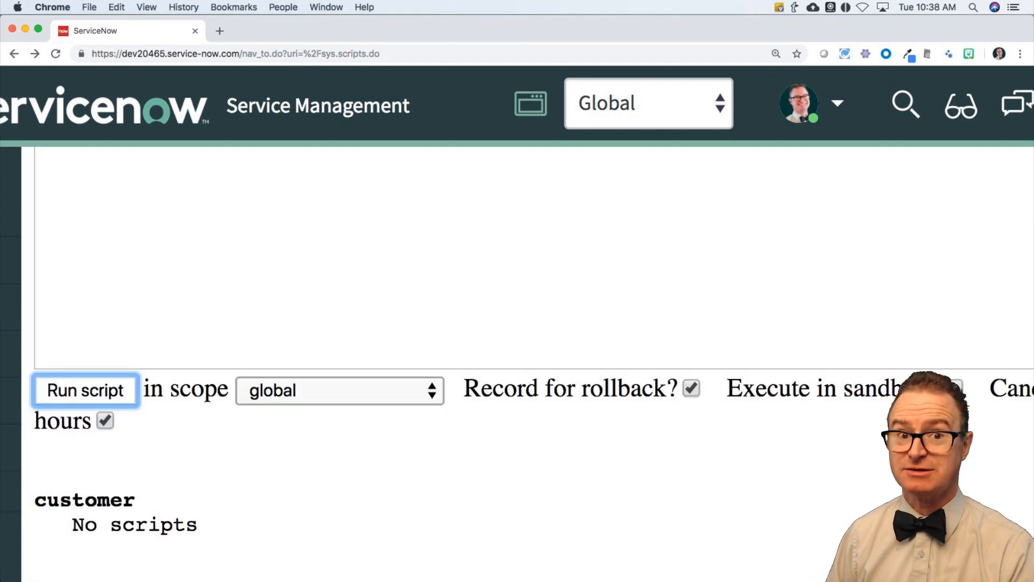
pyautogui.click(85, 390)
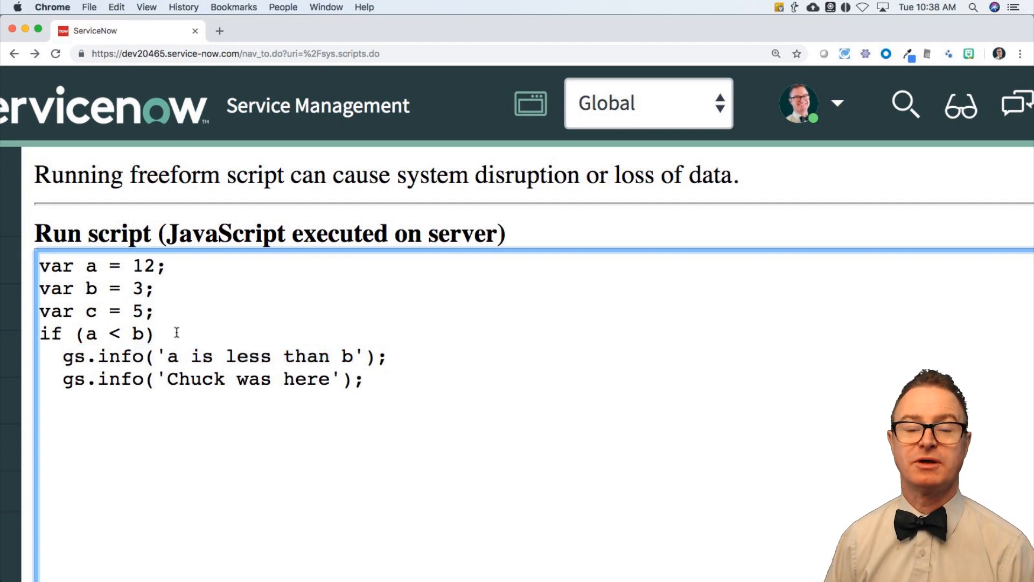
# Enclose both gs.info lines in curly braces under if (a < b), adding a blank line
pyautogui.write('{')
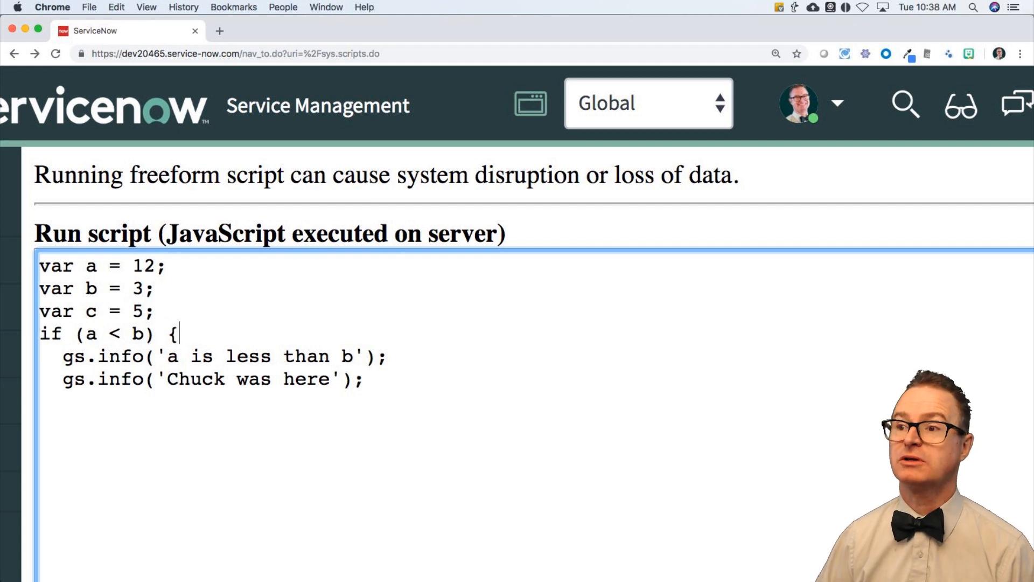
pyautogui.moveTo(339, 398)
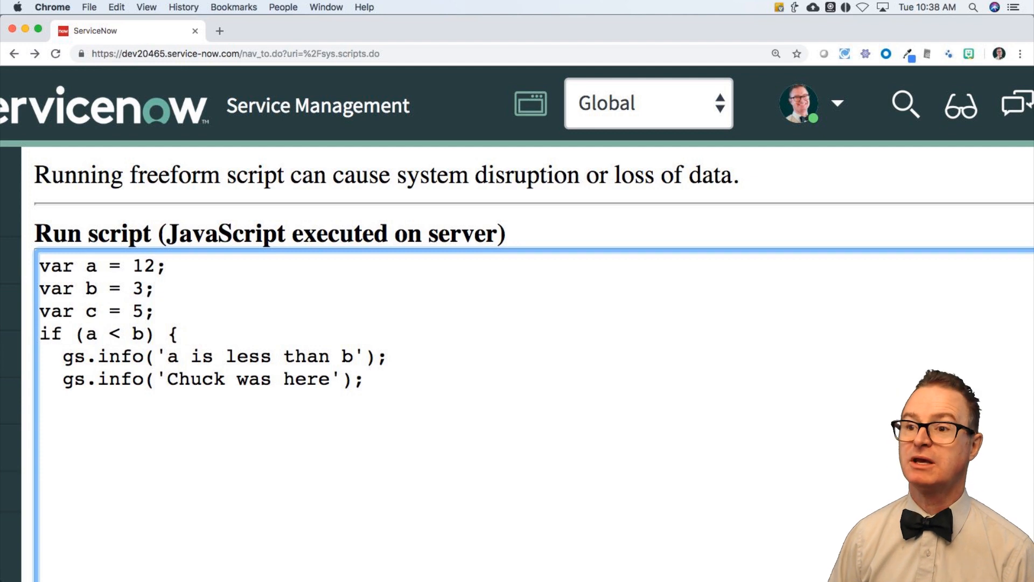
pyautogui.write('}')
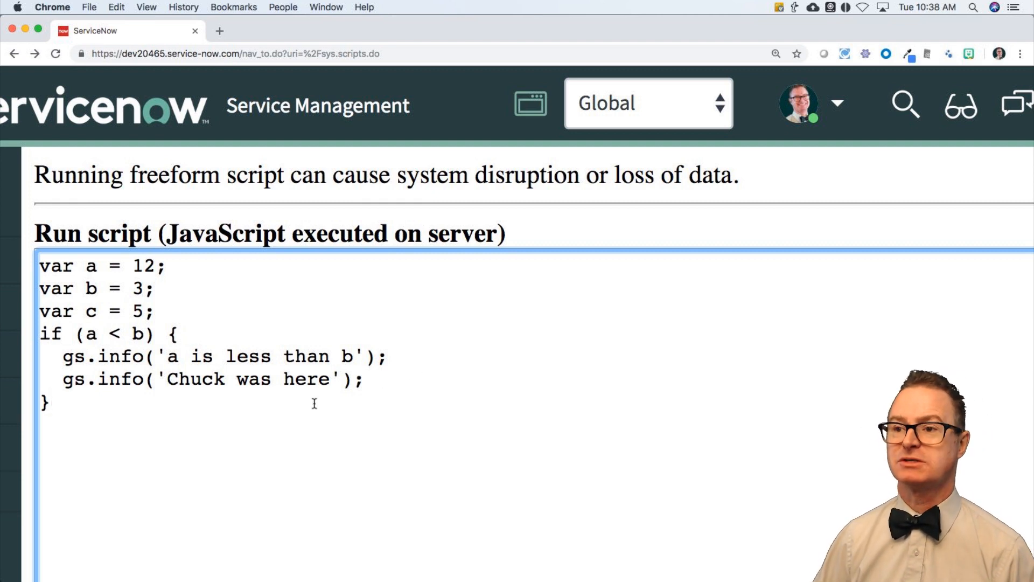
pyautogui.click(85, 389)
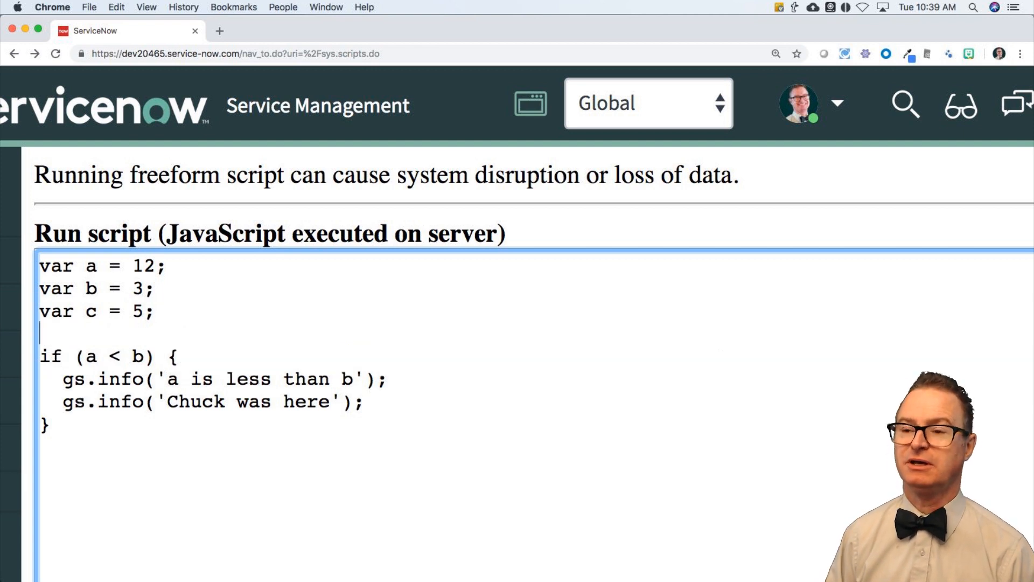
# Add var bool = a < b; and change the if condition to bool == true
pyautogui.write('v')
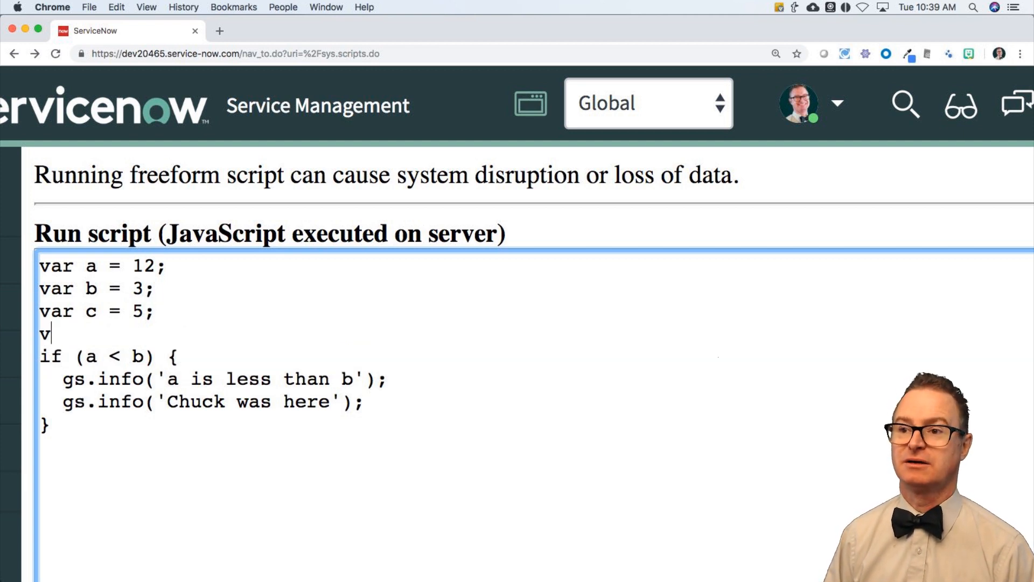
pyautogui.write('ar bool =')
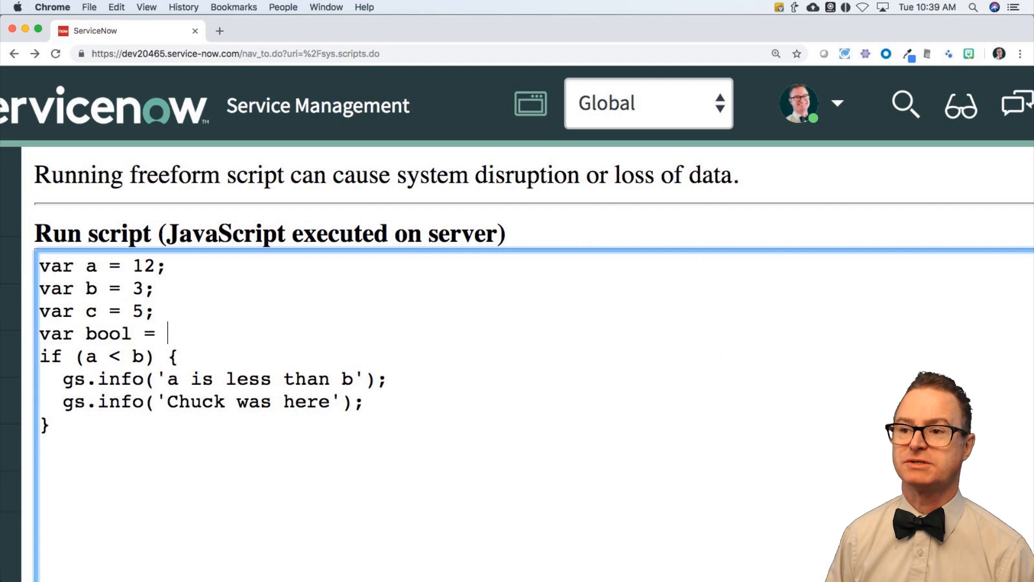
pyautogui.write('a < 3')
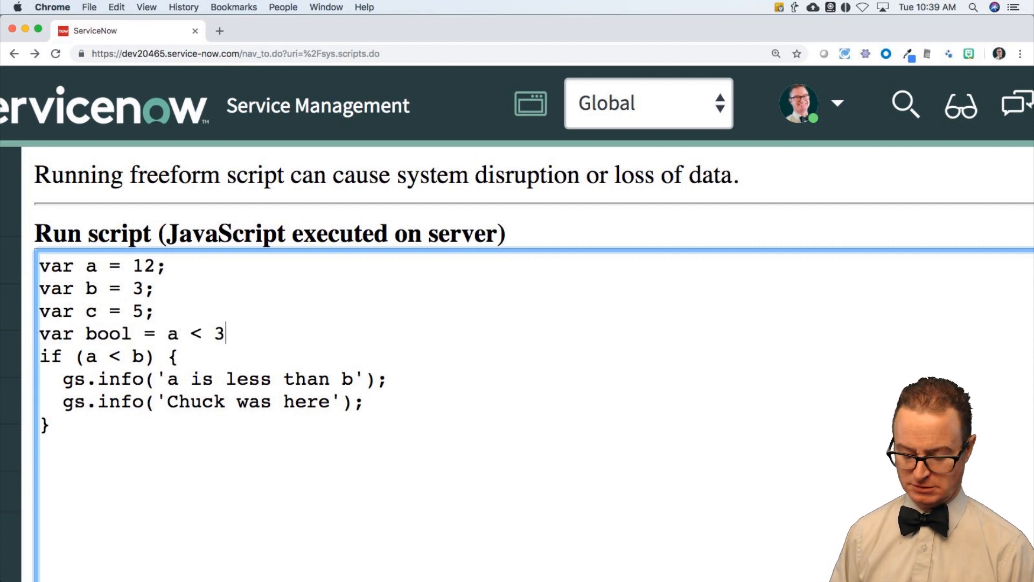
pyautogui.write('b;')
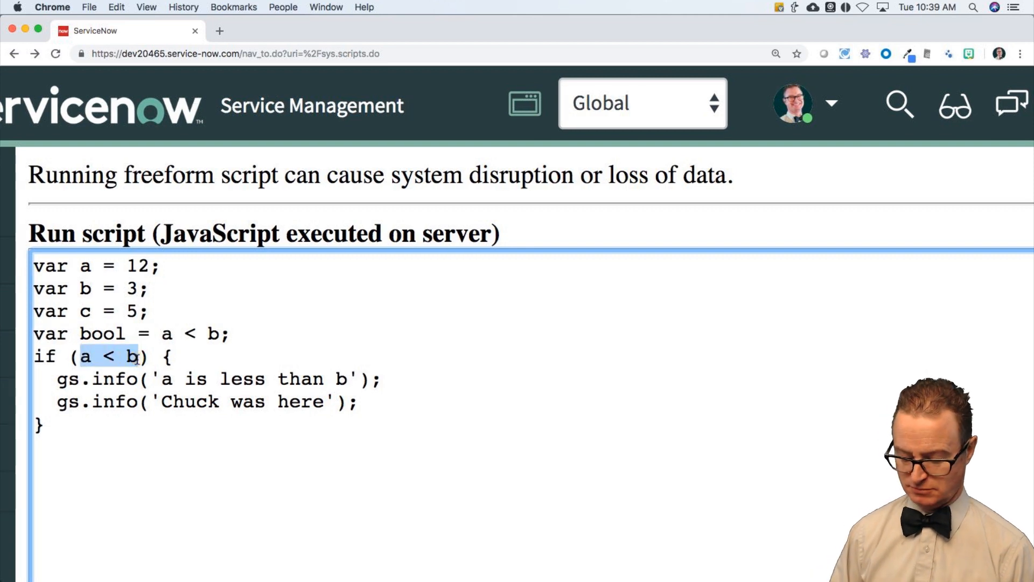
pyautogui.write('bool =')
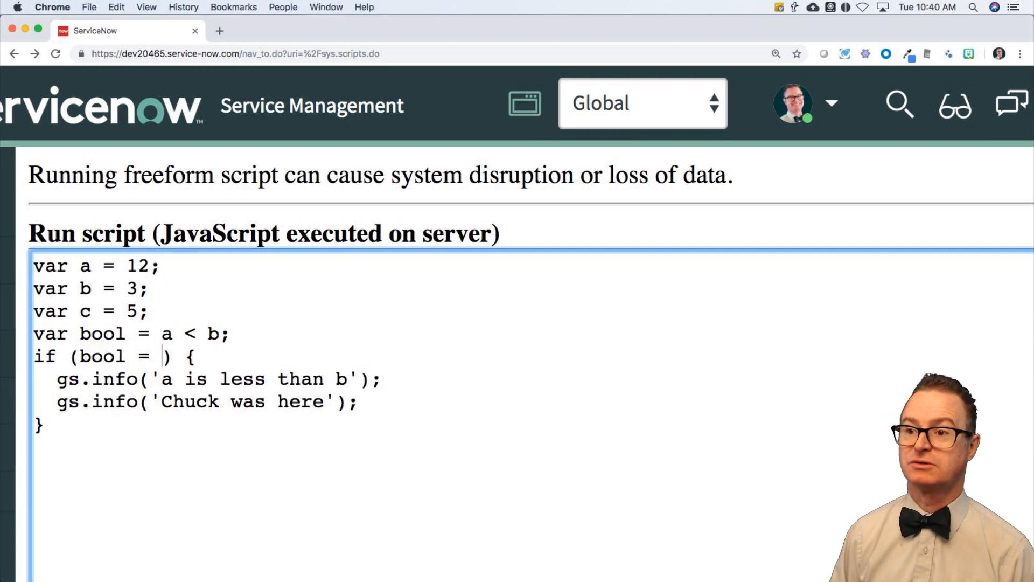
pyautogui.write('= true')
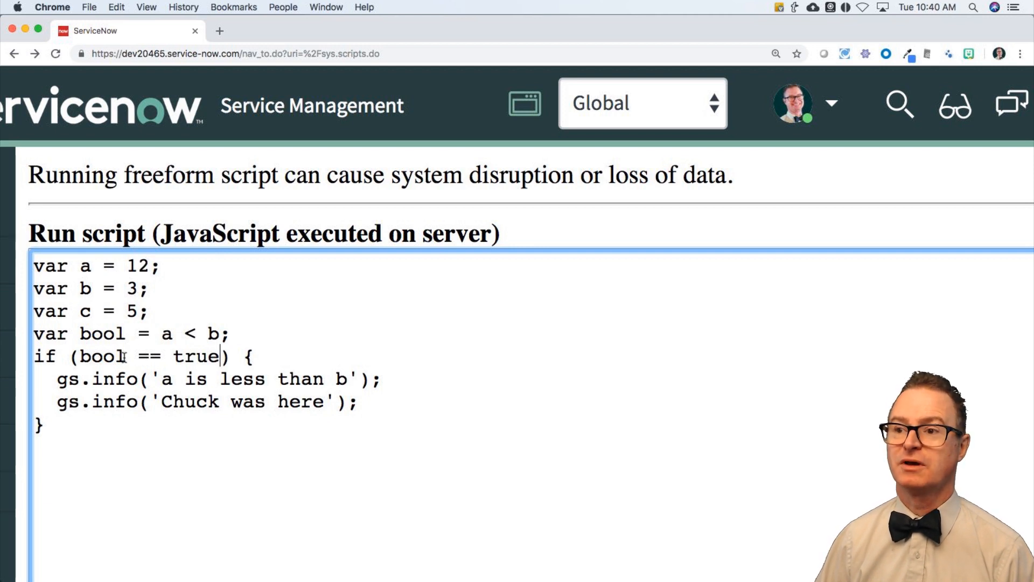
# Run the script, then delete == true so the condition tests bool alone
pyautogui.click(78, 390)
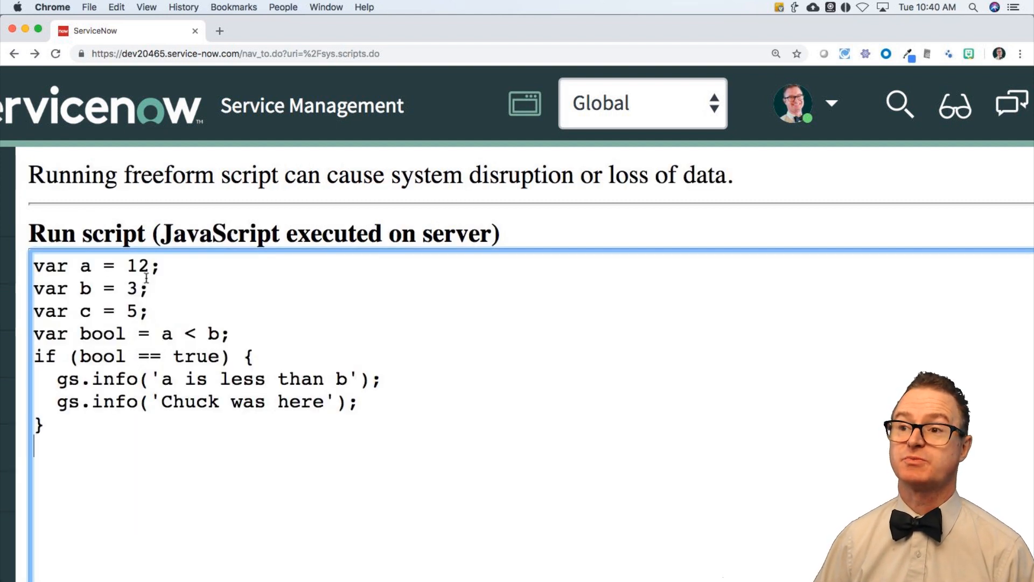
pyautogui.press('Backspace')
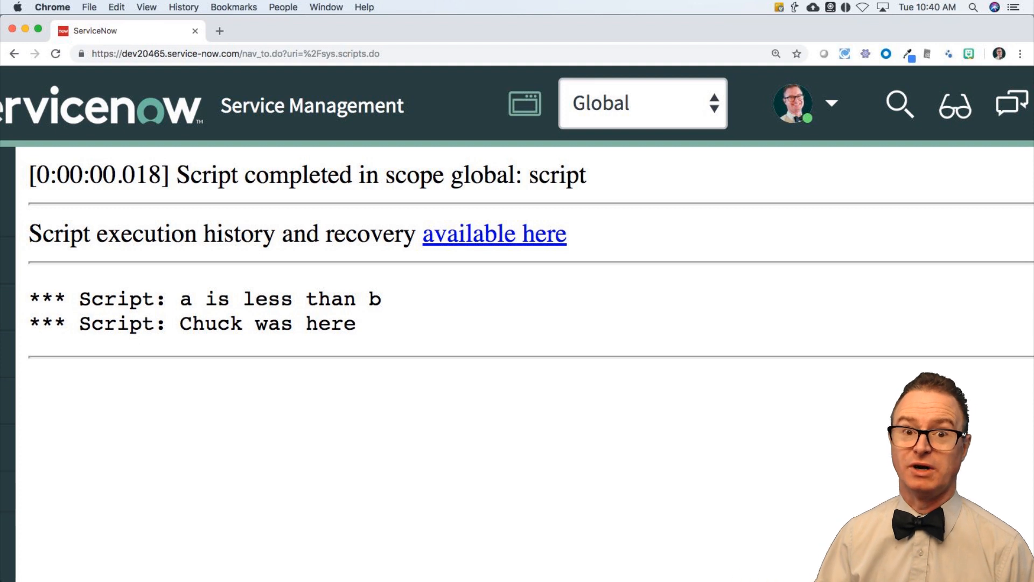
pyautogui.click(15, 53)
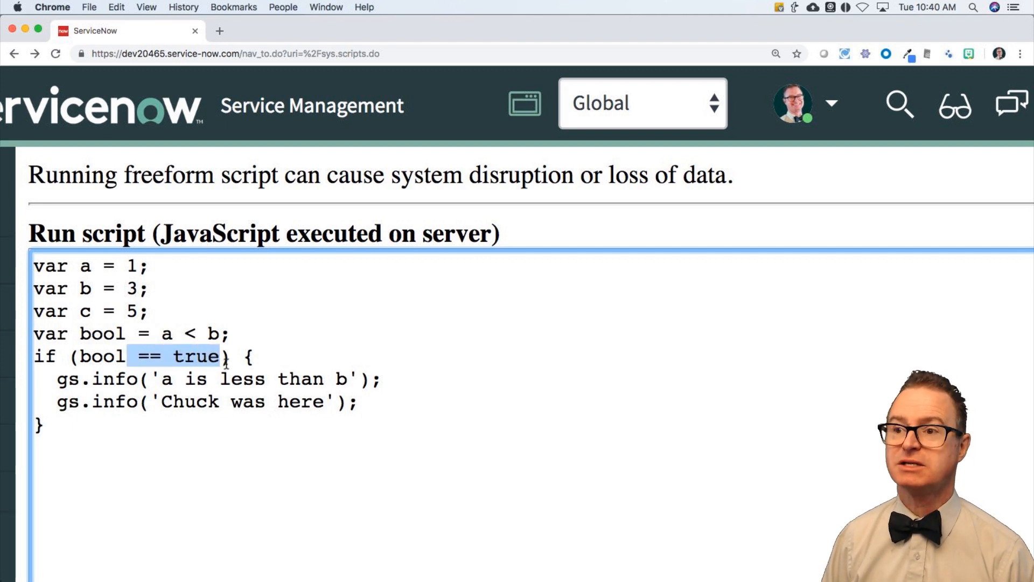
pyautogui.press('Delete')
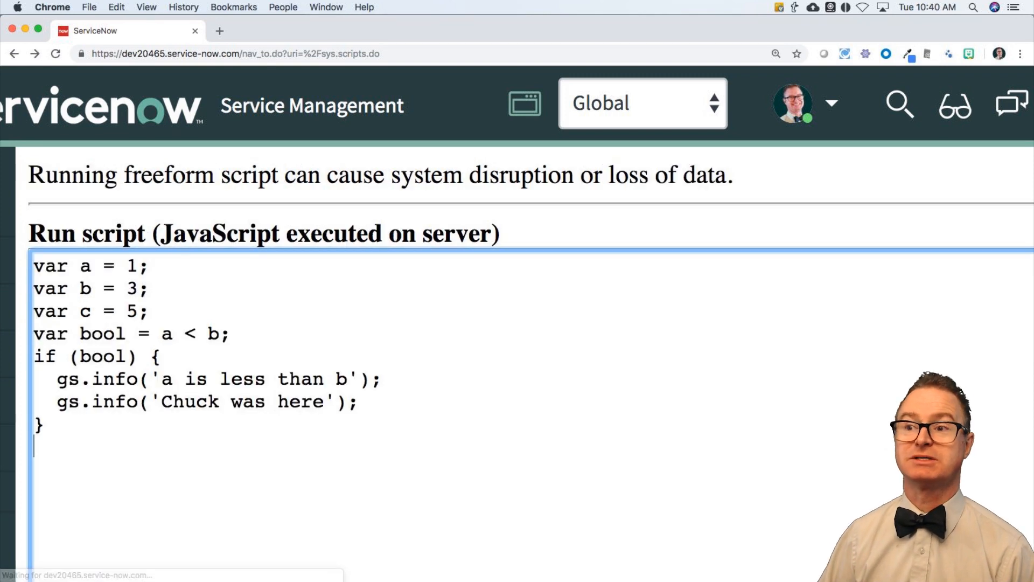
# Add an else branch logging 'a is NOT less than b'
pyautogui.click(78, 356)
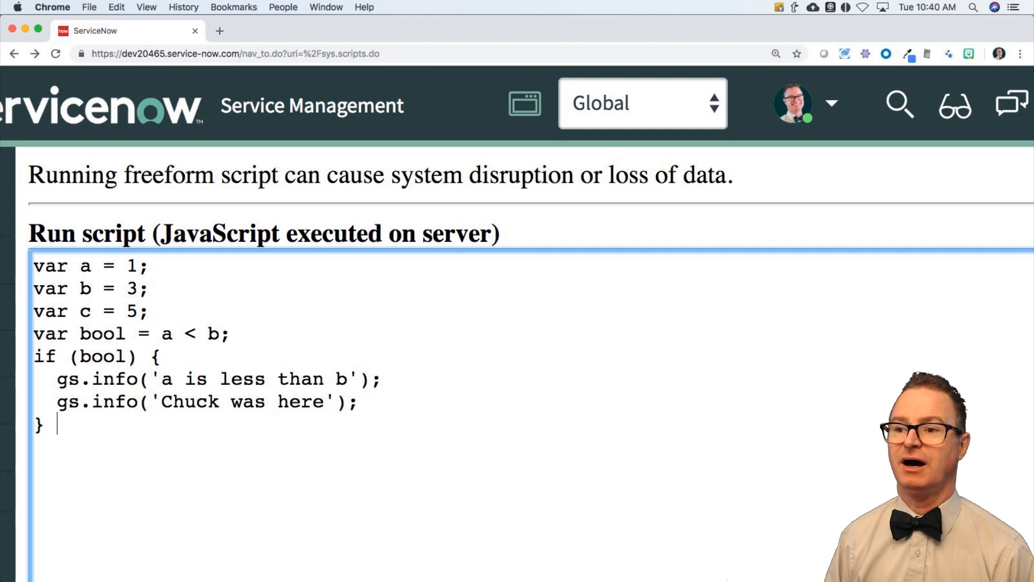
pyautogui.write('else {')
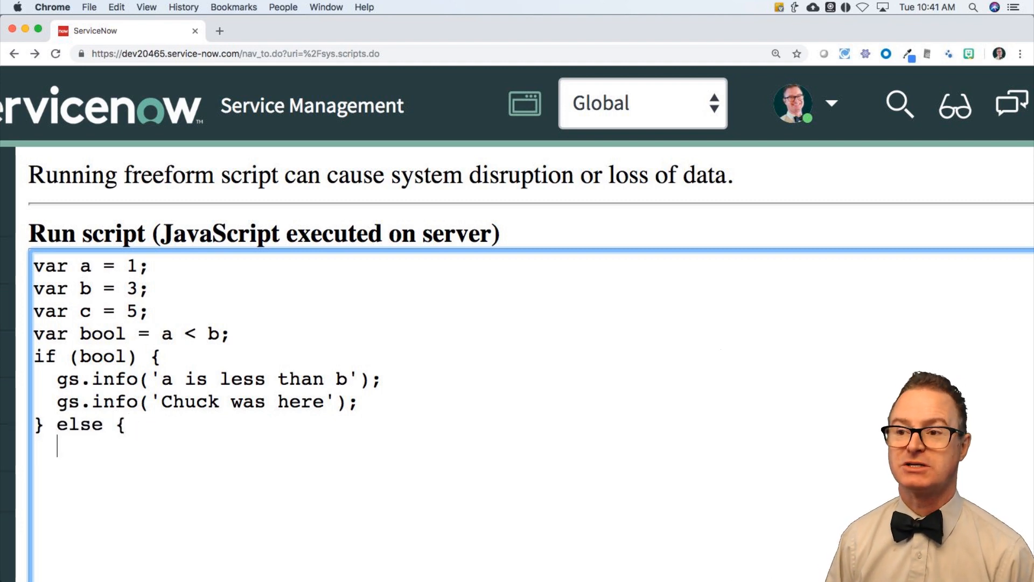
pyautogui.write('gs.info(')
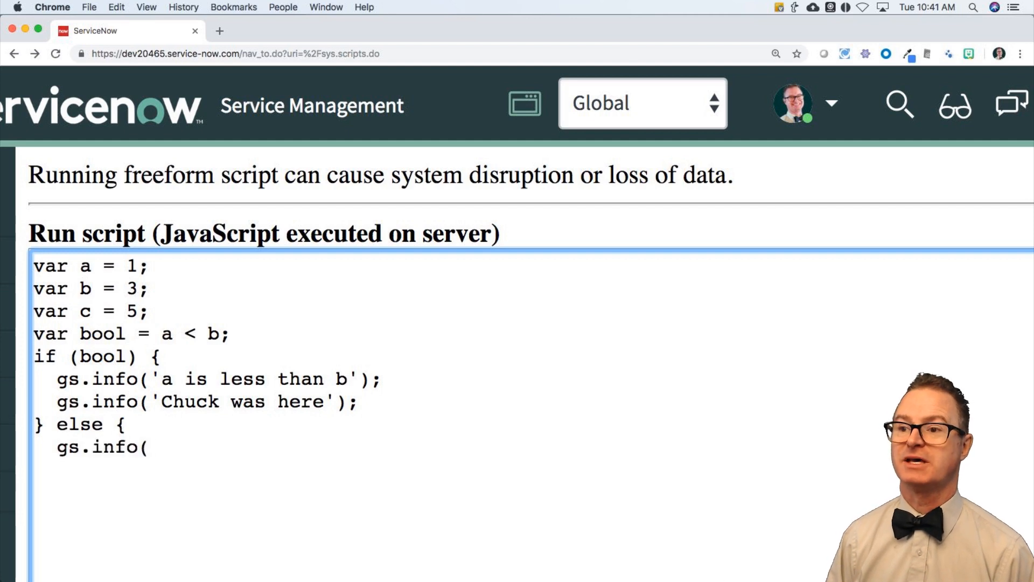
pyautogui.write("'a is NOT")
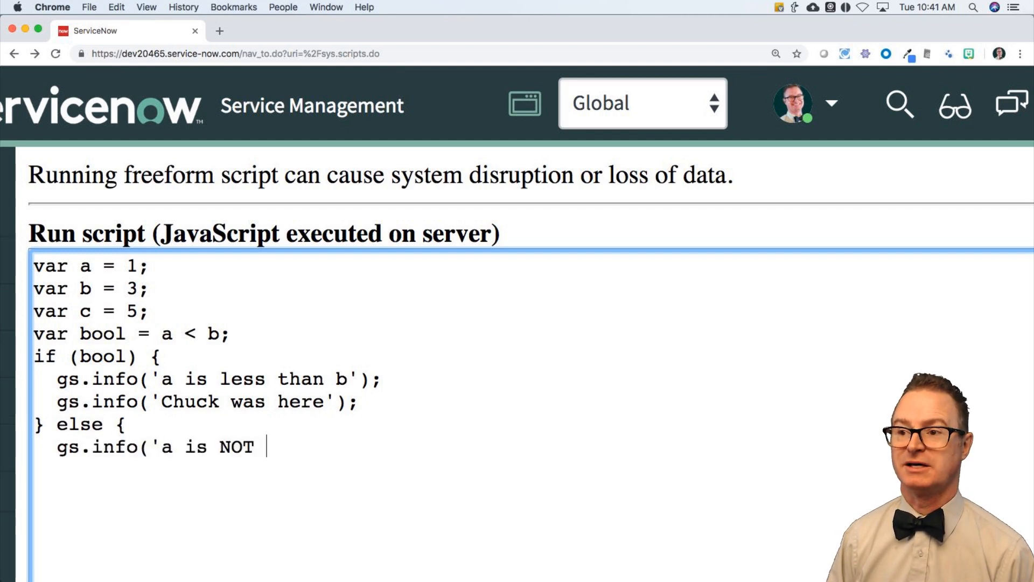
pyautogui.write("less than b');")
pyautogui.write('}')
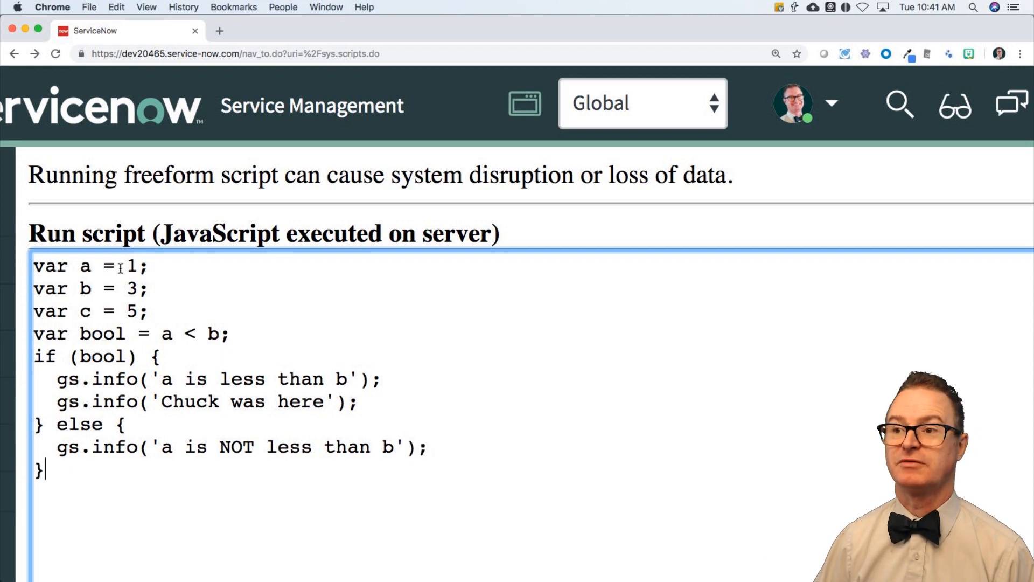
# Set a to 3 and replace bool in the if condition with a < b
pyautogui.press('Backspace')
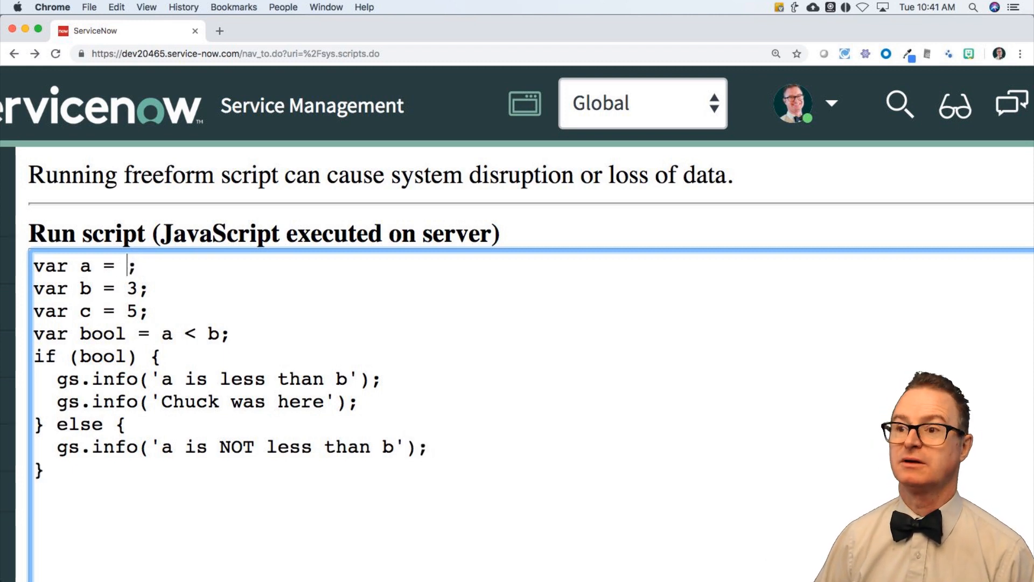
pyautogui.write('3')
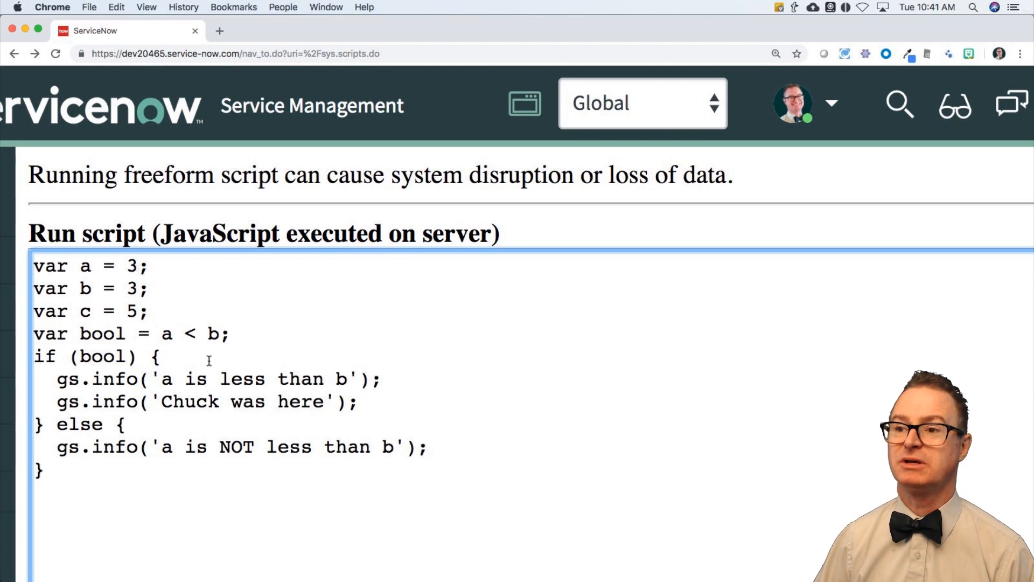
pyautogui.doubleClick(103, 349)
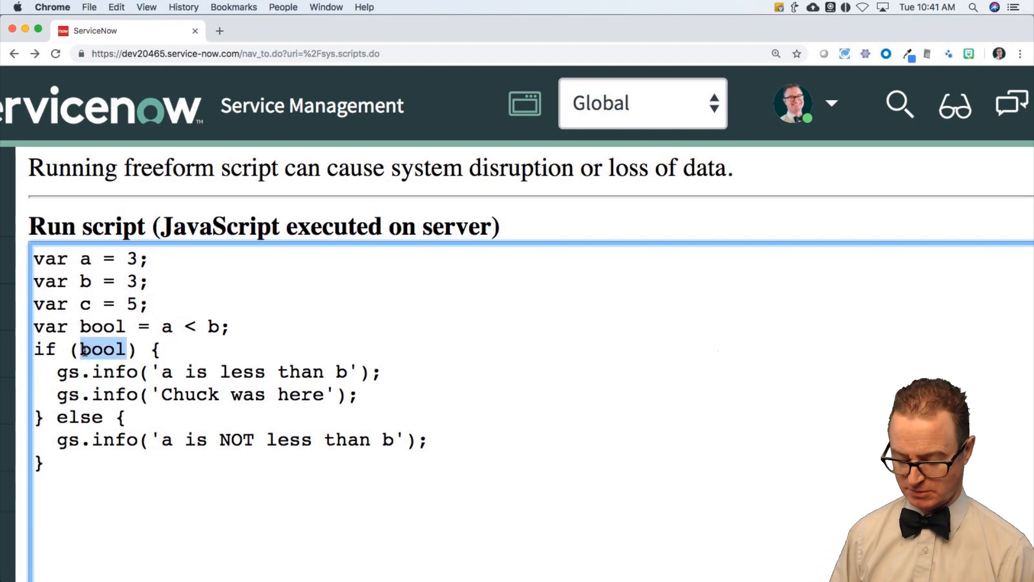
pyautogui.write('a <')
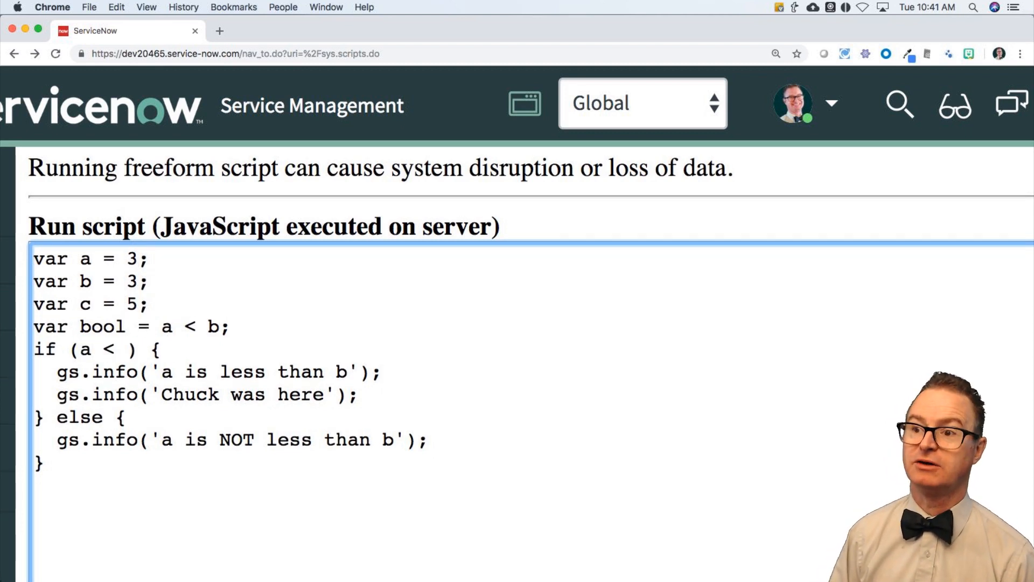
pyautogui.write('b')
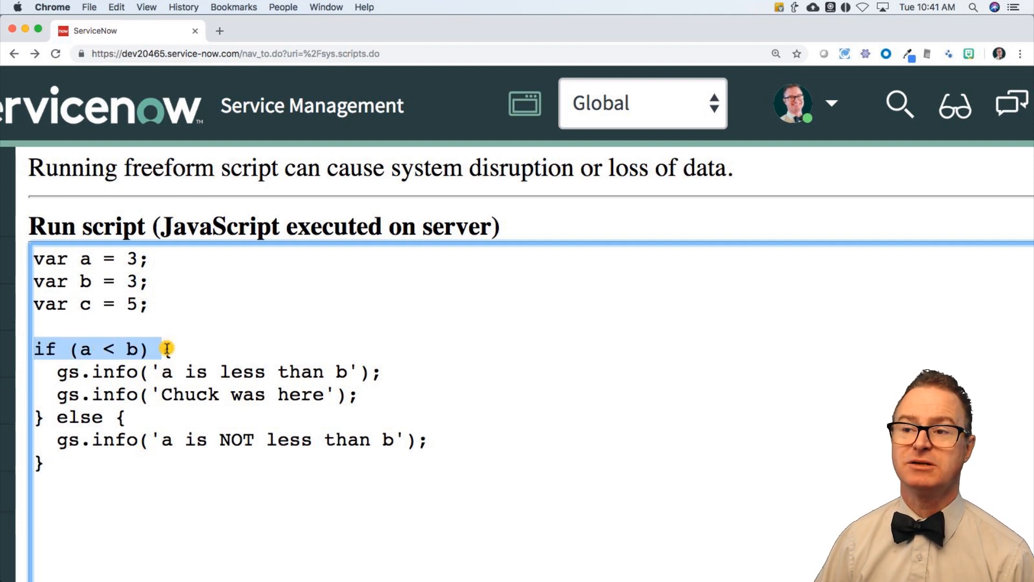
# Delete the 'Chuck was here' log and add if (conditionVariable) { return; } above the comparison
pyautogui.write('{')
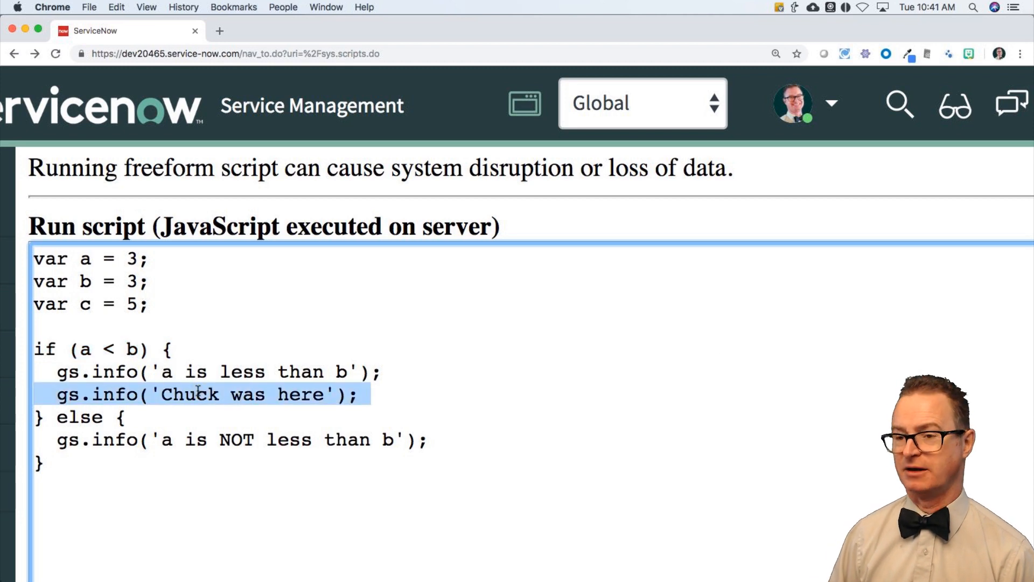
pyautogui.press('Delete')
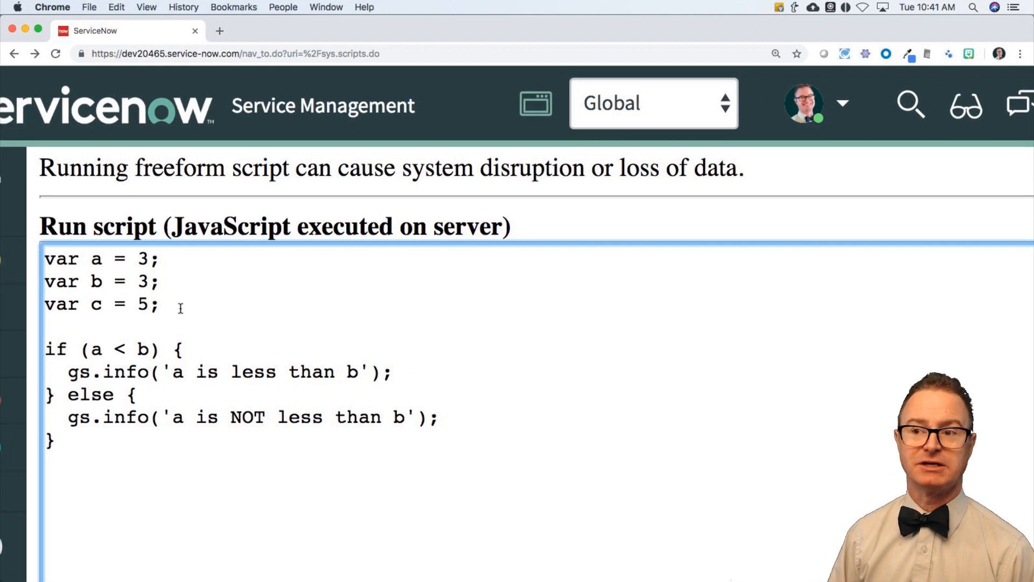
pyautogui.write('if (')
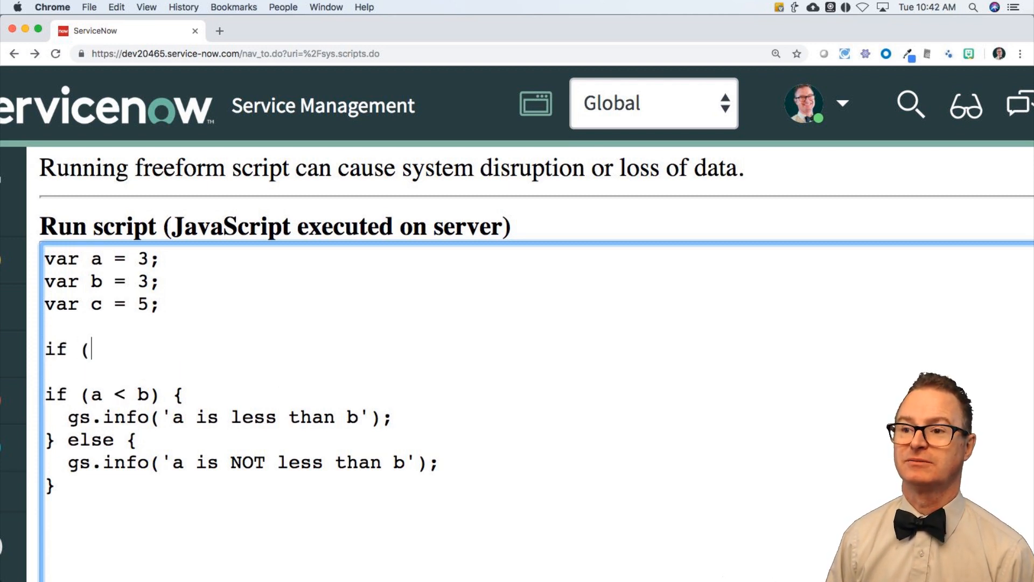
pyautogui.write('conditionVa')
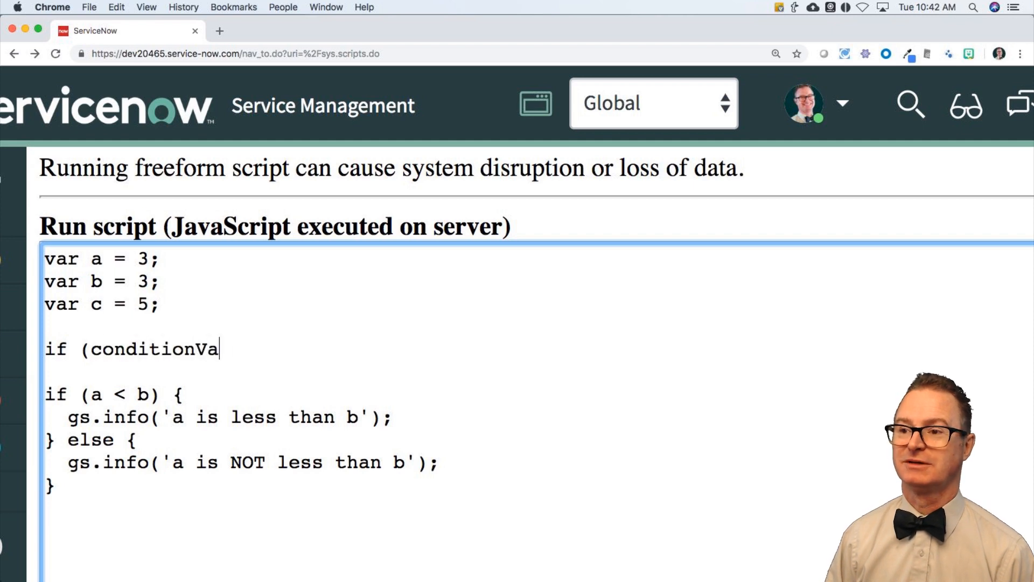
pyautogui.write('riable)')
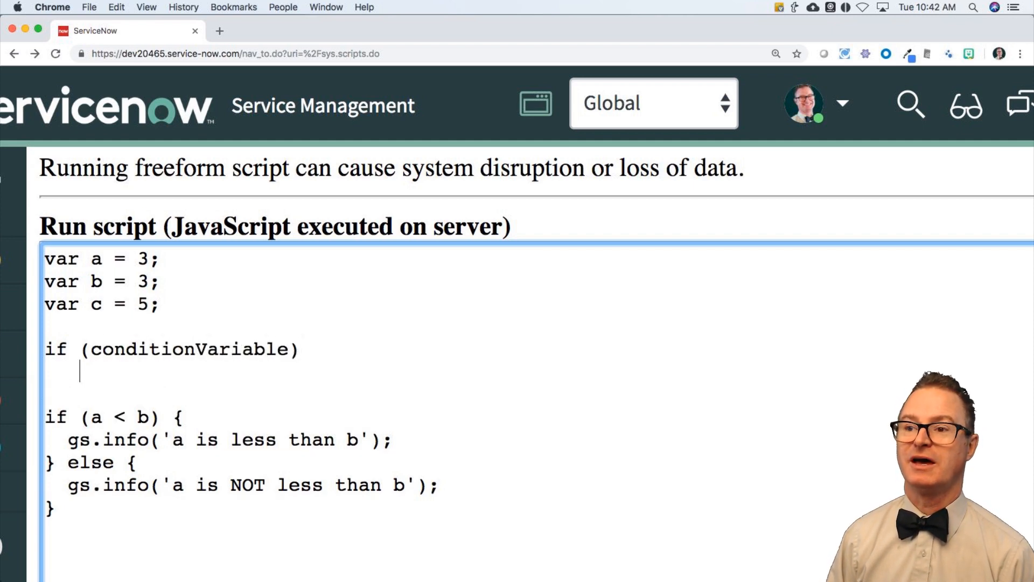
pyautogui.write('reut')
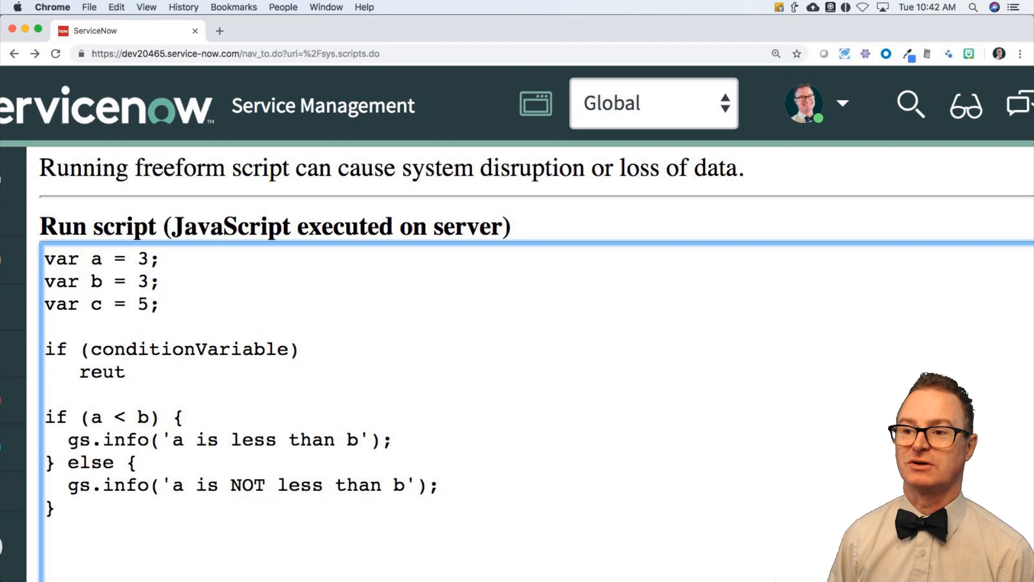
pyautogui.write('return;')
pyautogui.write(' {')
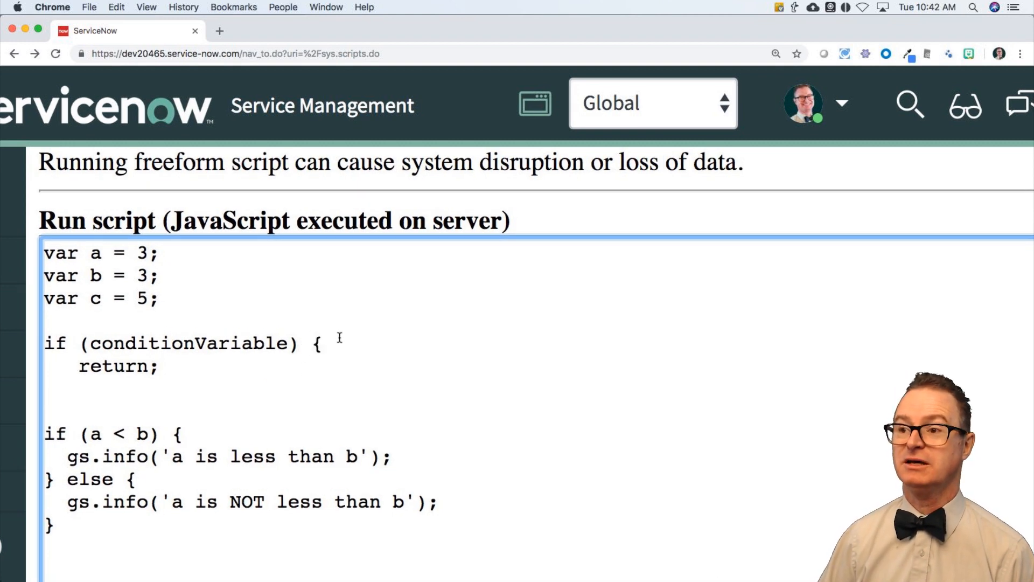
# Add a temporary debug 'was here' gs.info line, then select it for removal
pyautogui.write("gs.info('debug")
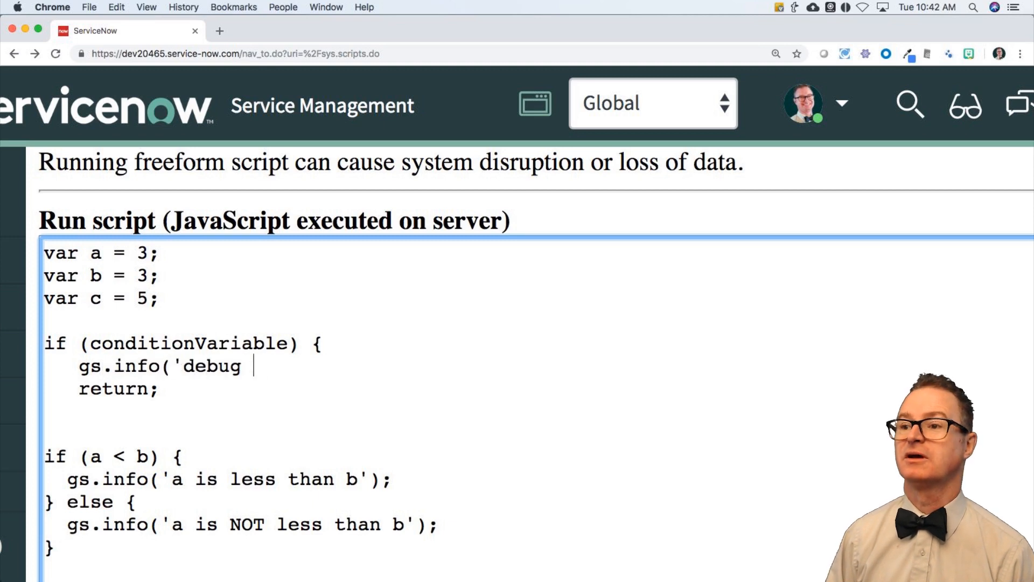
pyautogui.write("was here');")
pyautogui.click(538, 412)
pyautogui.write('}')
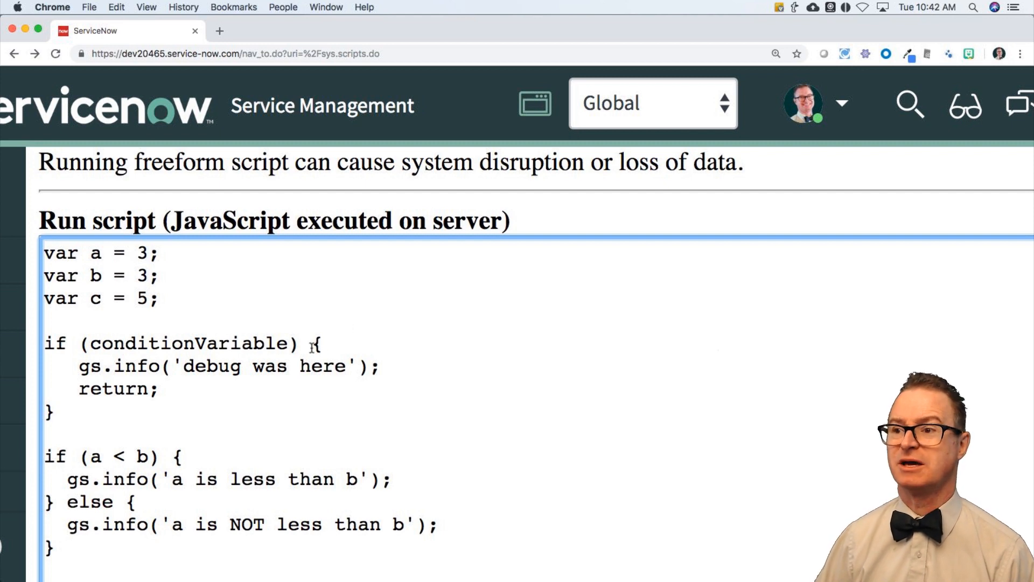
pyautogui.tripleClick(217, 366)
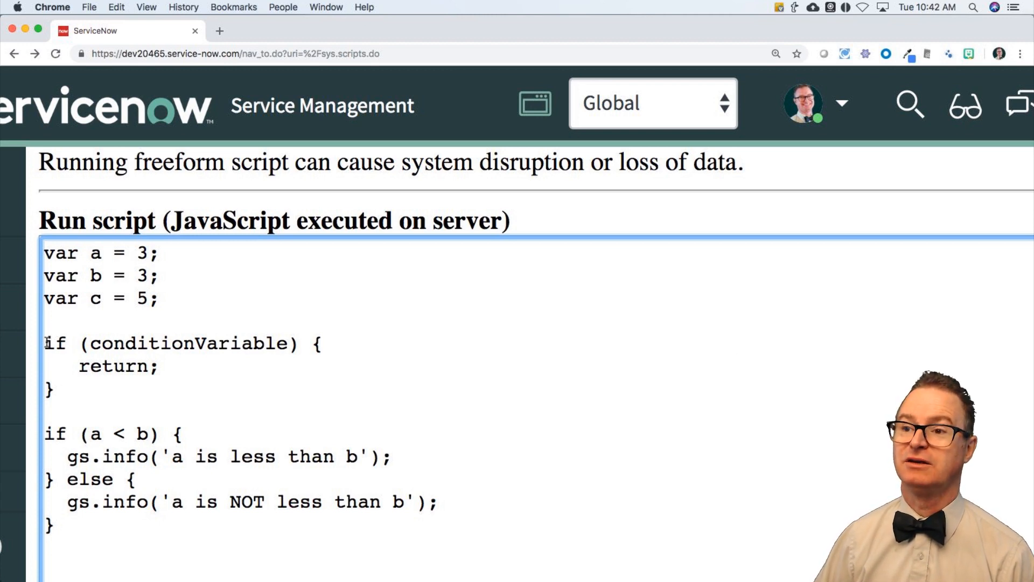
# Remove the conditionVariable guard block, retype the else braces, and run the script
pyautogui.moveTo(44, 343); pyautogui.dragTo(56, 389)
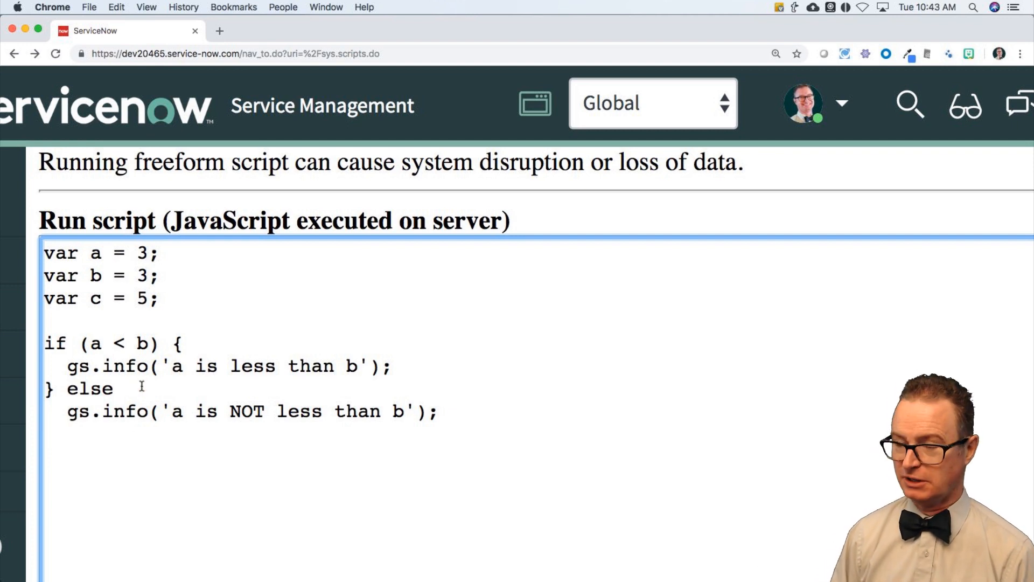
pyautogui.write('{')
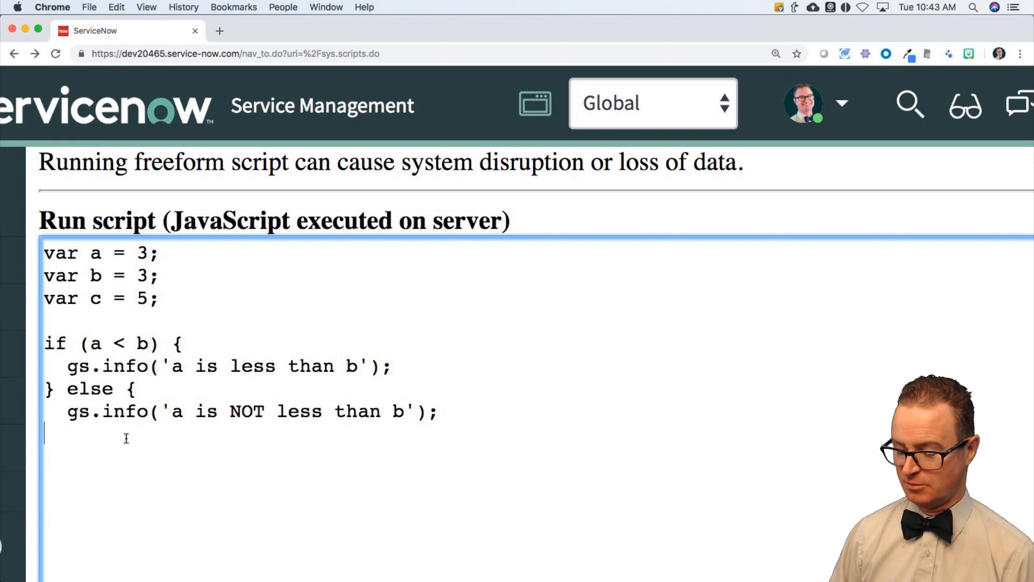
pyautogui.write('}')
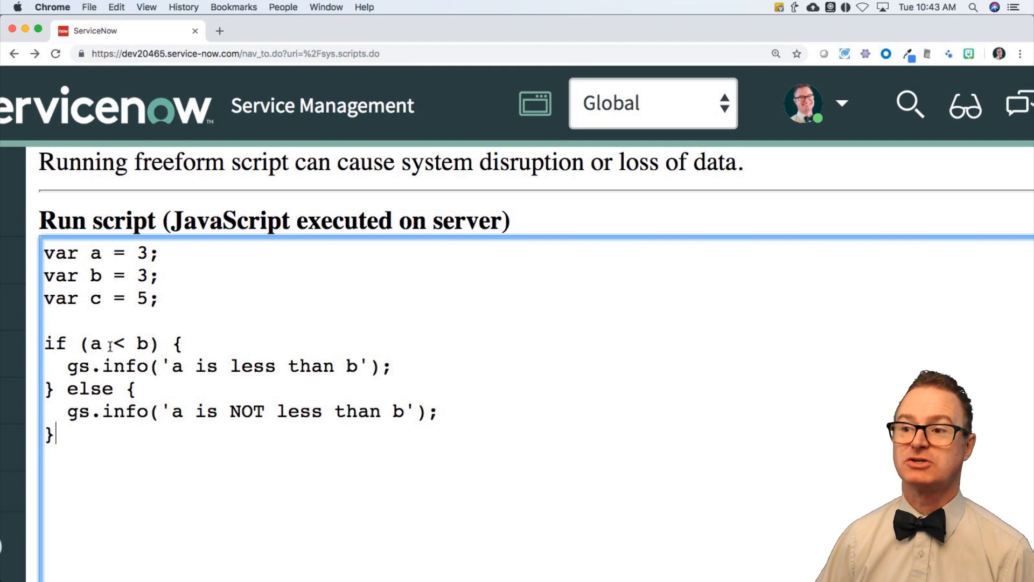
pyautogui.click(89, 390)
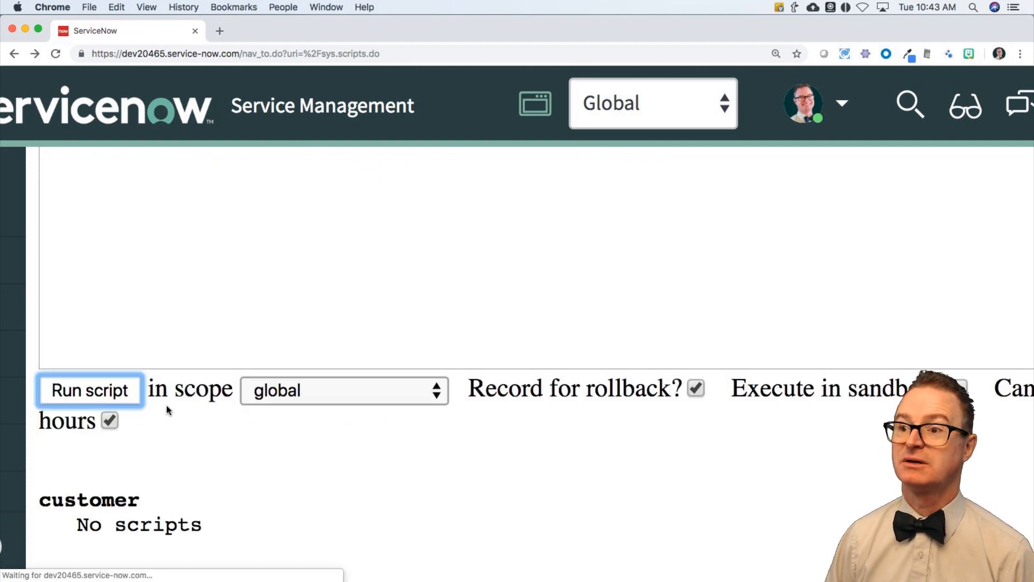
pyautogui.click(88, 389)
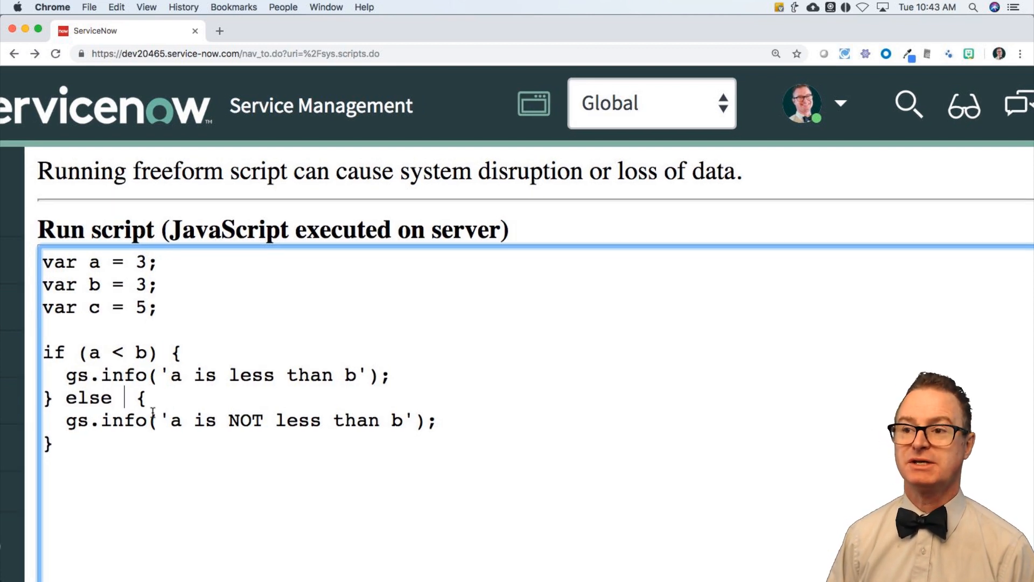
# Turn the else into else if (a > b) and select the 'NOT less' message wording
pyautogui.write('if (')
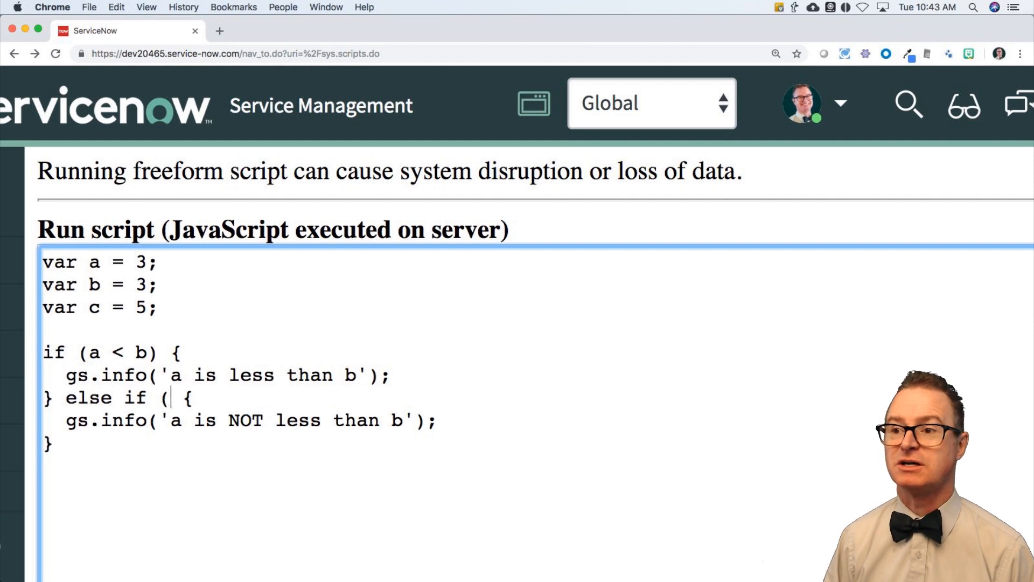
pyautogui.write('b')
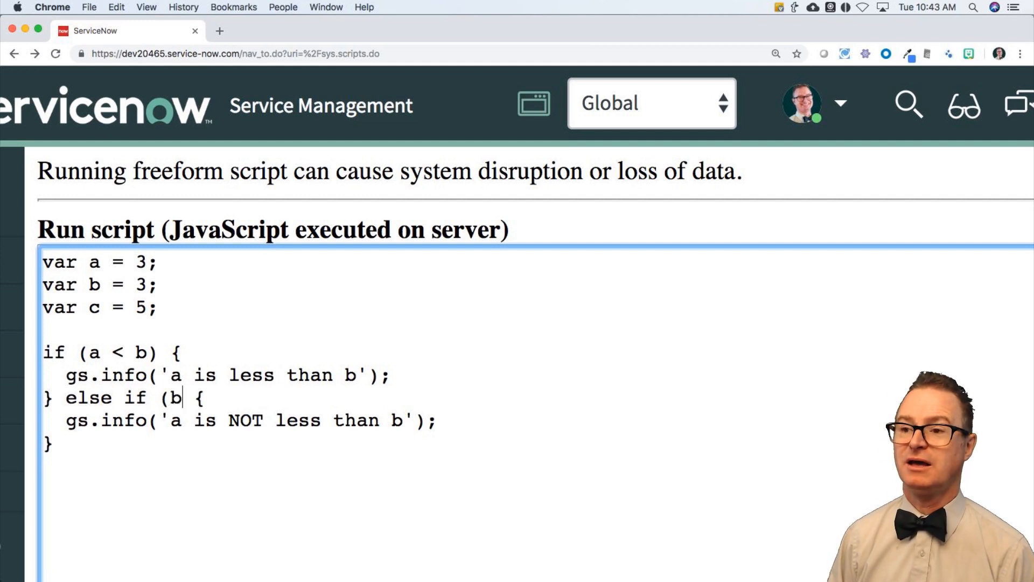
pyautogui.write('a >')
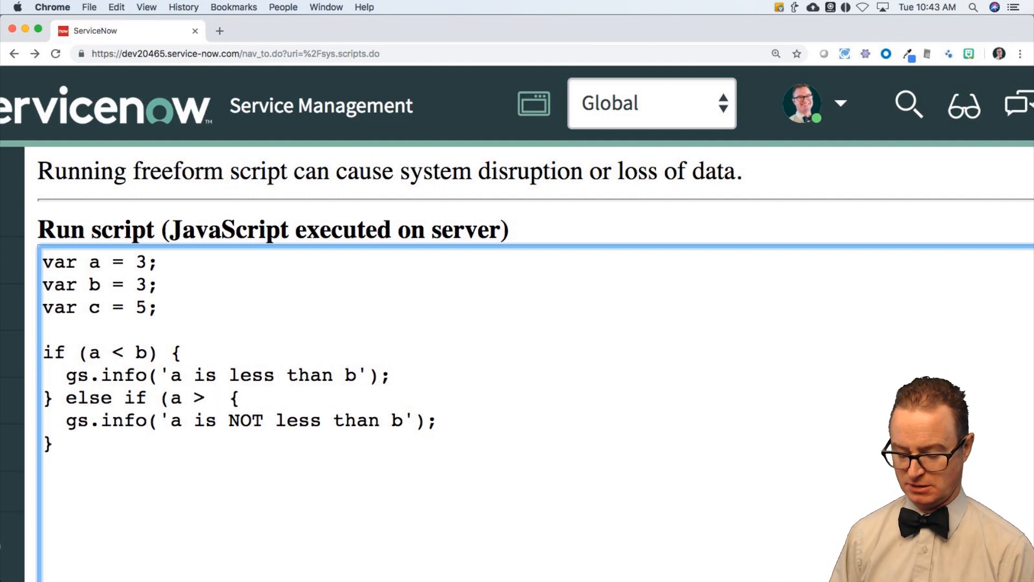
pyautogui.write('b')
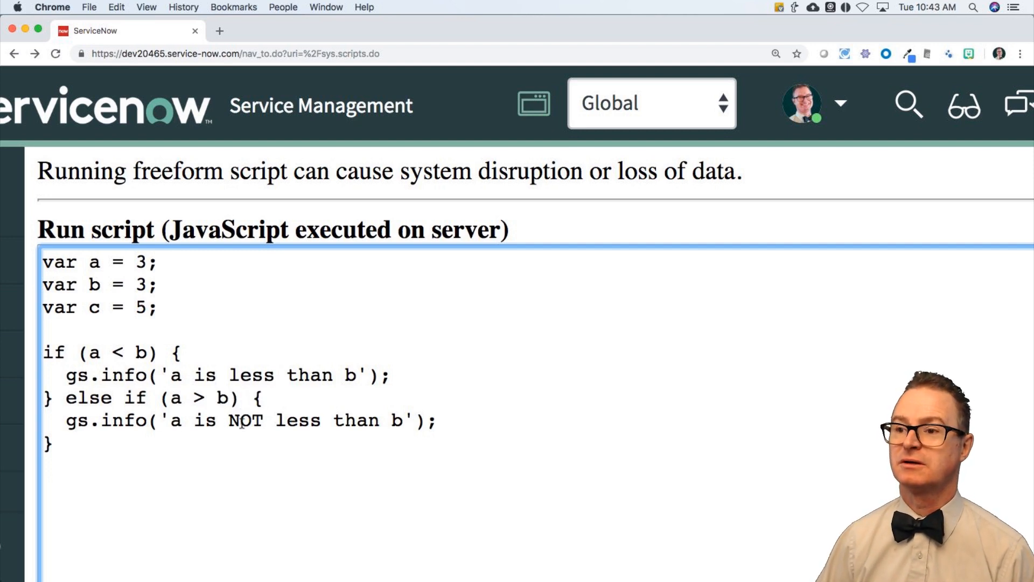
pyautogui.moveTo(231, 420); pyautogui.dragTo(321, 420)
pyautogui.write('greater')
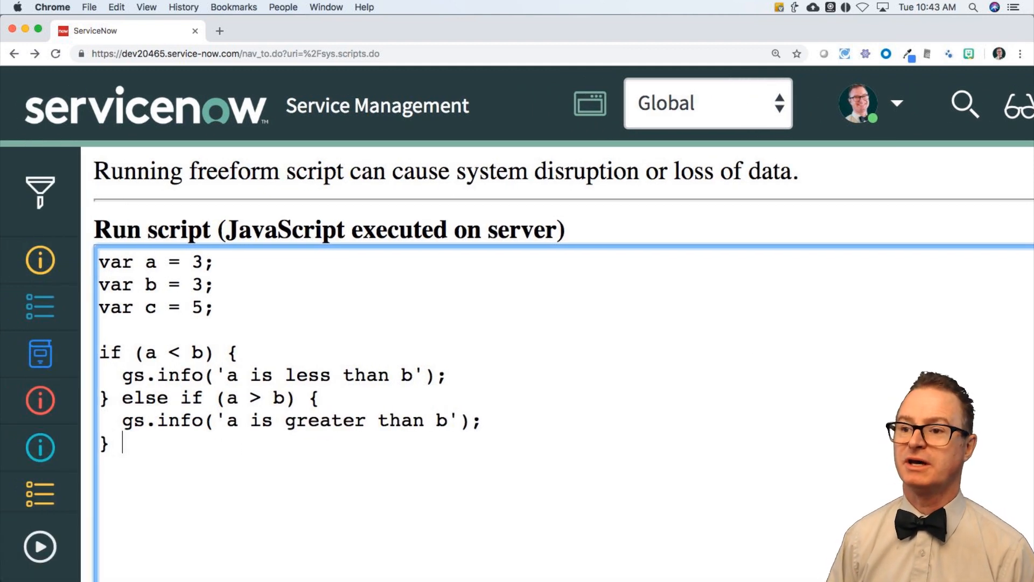
# Add a final else block logging that a is equal to b, with its closing brace
pyautogui.write('else {')
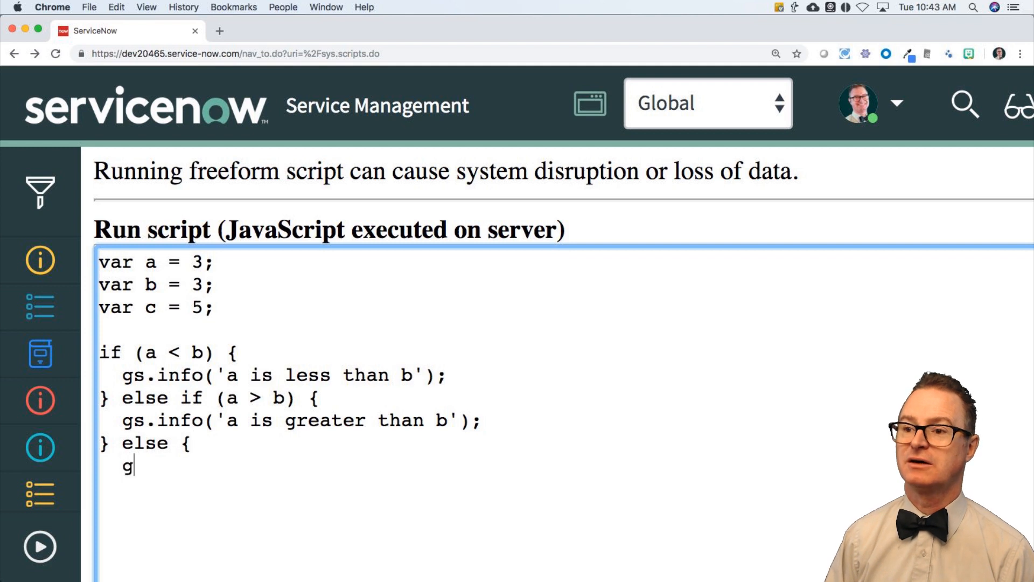
pyautogui.write("s.info(' it looks like a is")
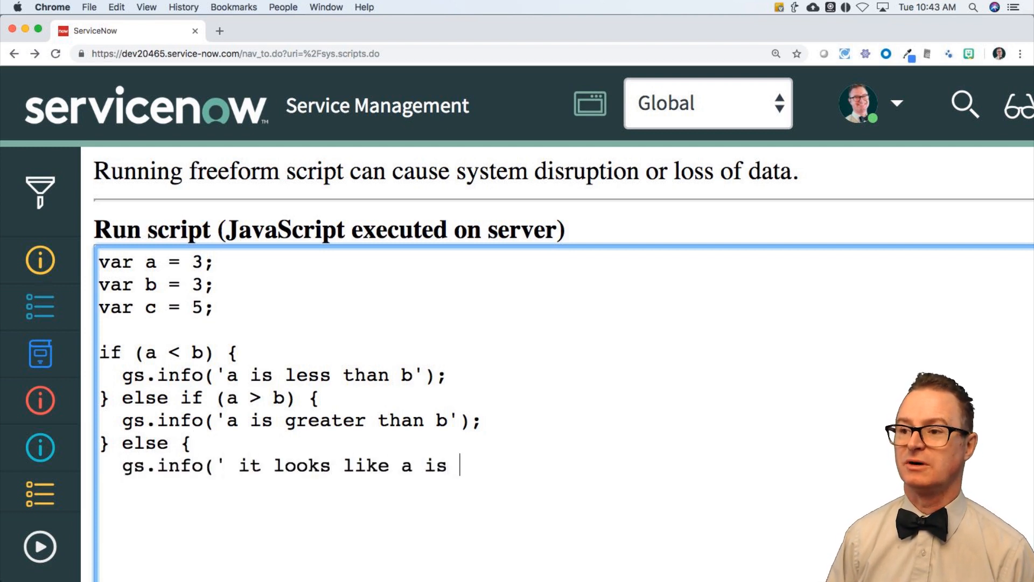
pyautogui.write('equal to be')
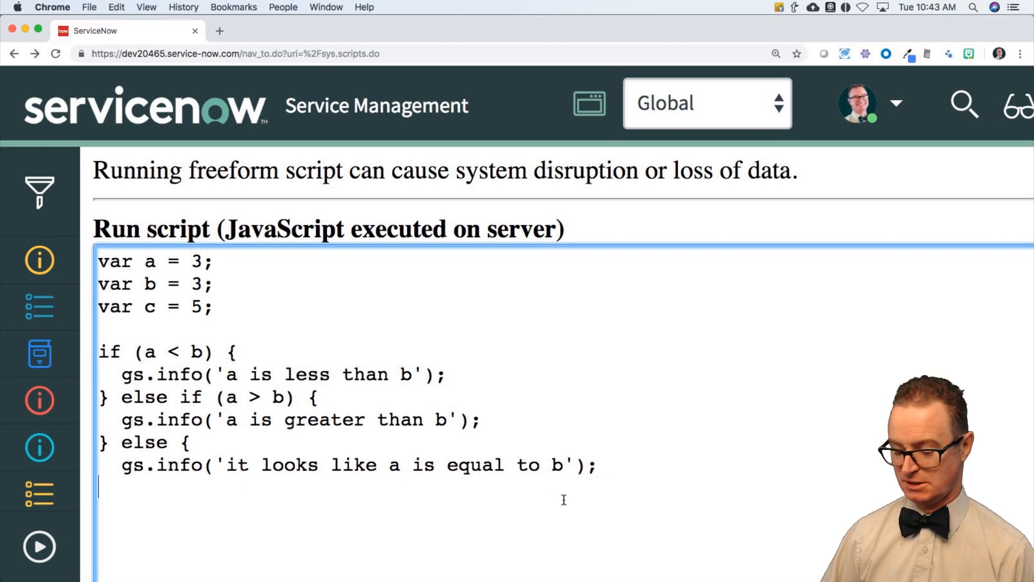
pyautogui.write('}')
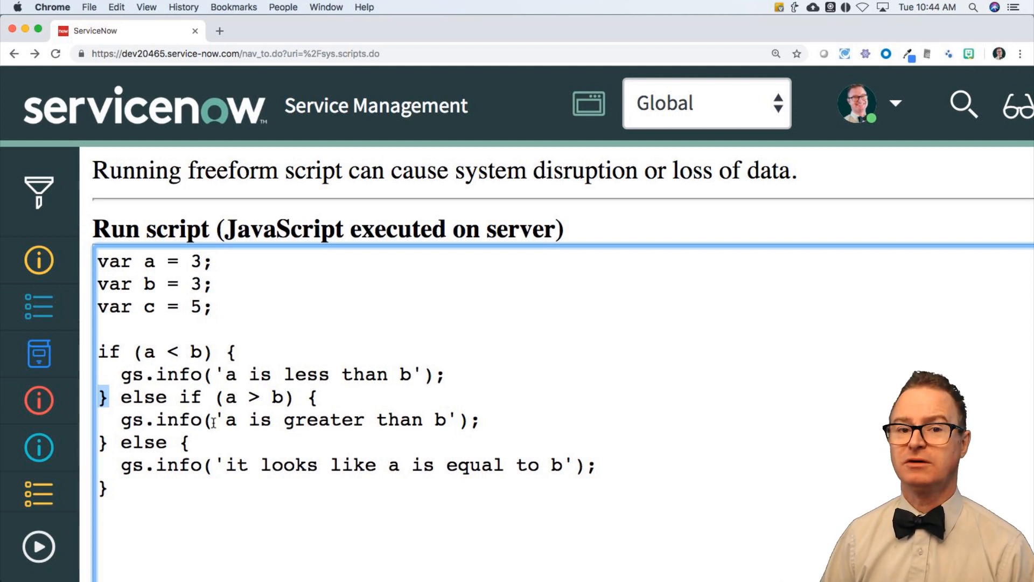
# Scroll the script output and return to the Scripts - Background editor
pyautogui.scroll(-3)
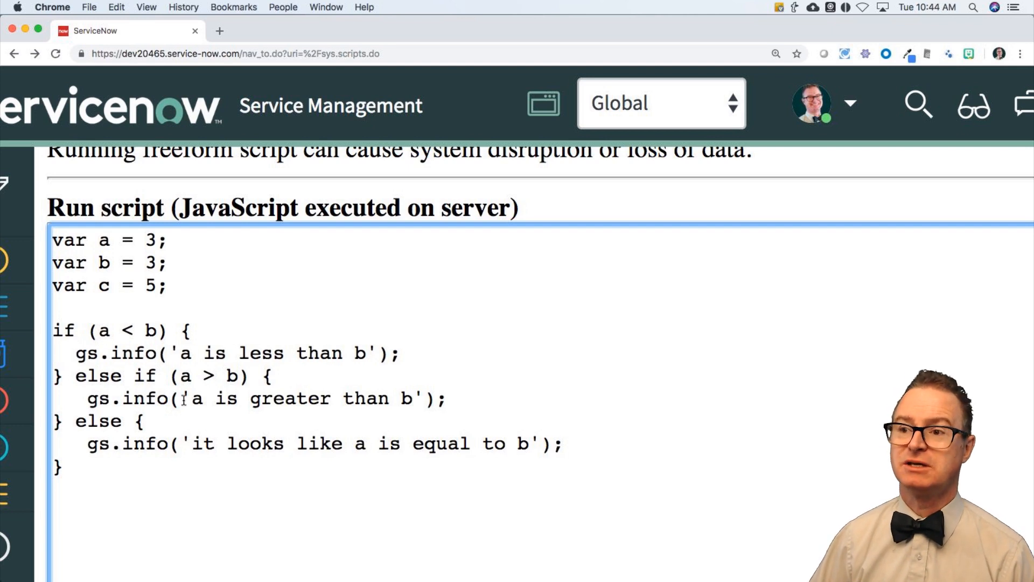
pyautogui.doubleClick(109, 330)
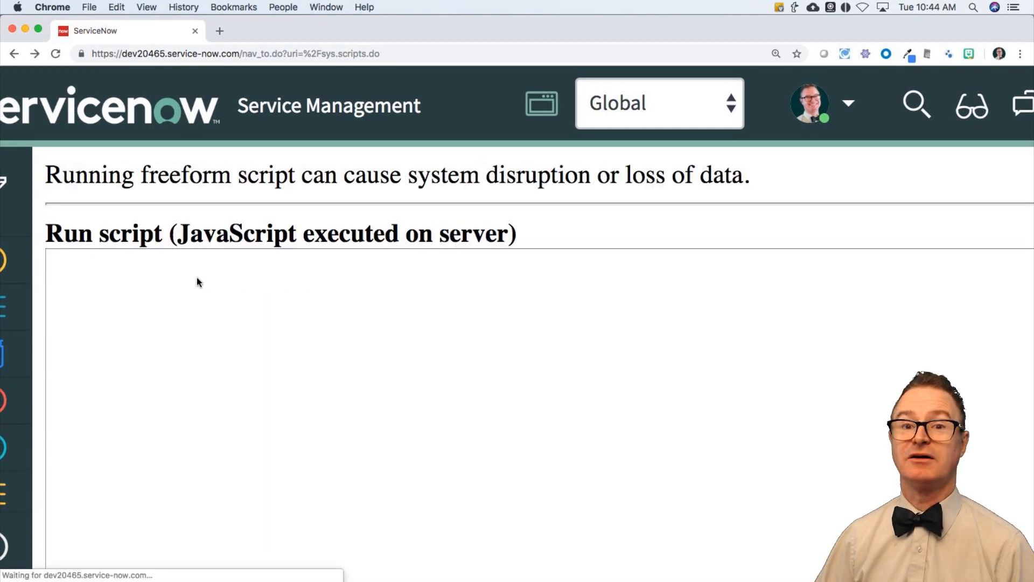
# Rewrite the first line as var a = 35;
pyautogui.write('var a = 35;')
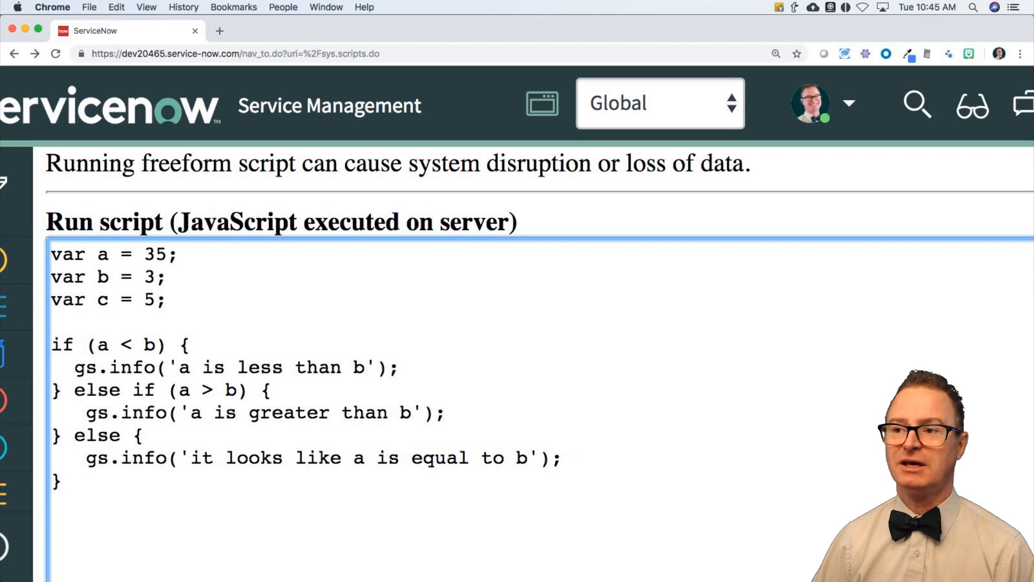
pyautogui.moveTo(488, 228)
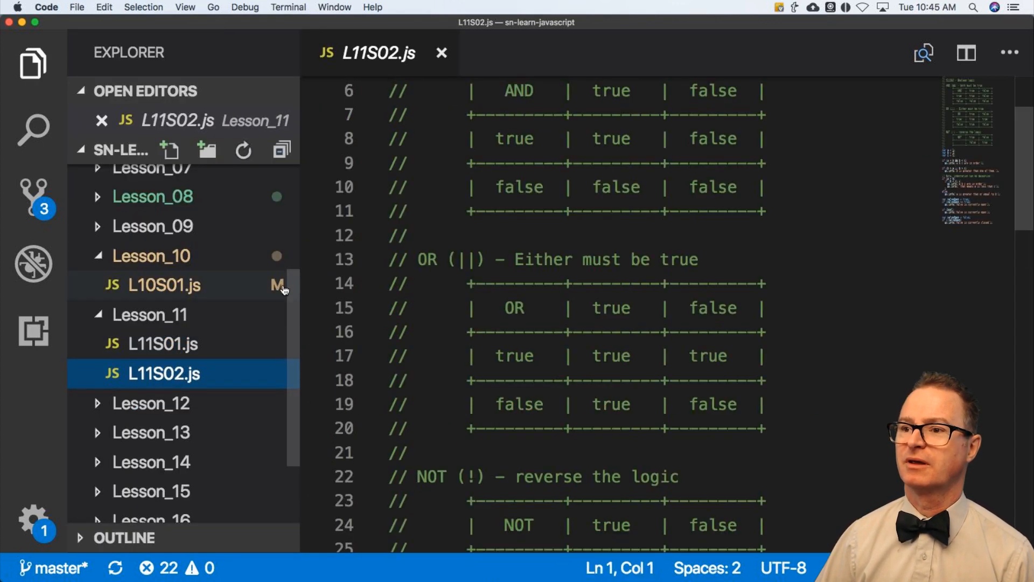
# Hide the Explorer sidebar and highlight the AND truth-table comment block in L11S02.js
pyautogui.click(33, 64)
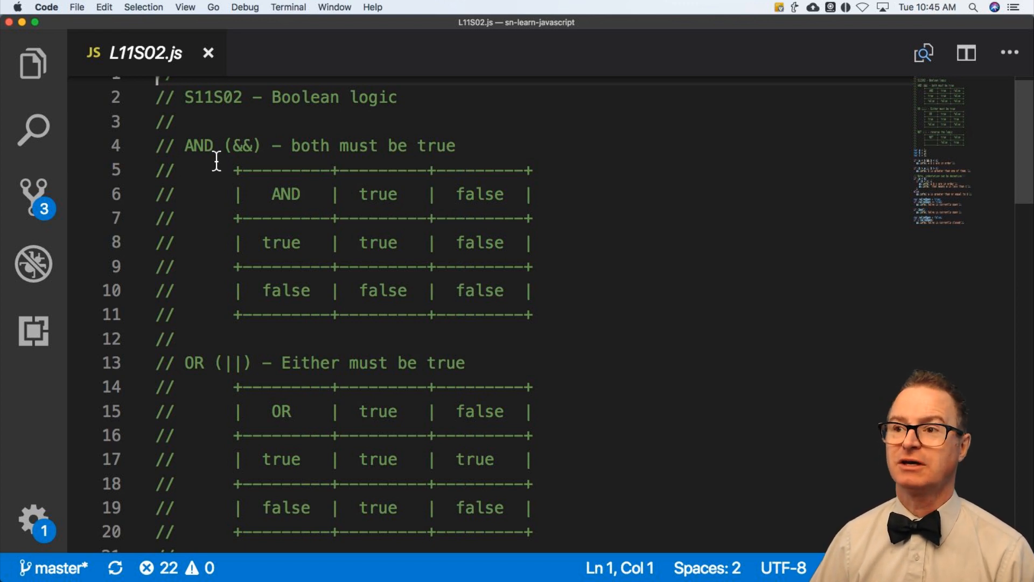
pyautogui.moveTo(185, 145); pyautogui.dragTo(155, 242)
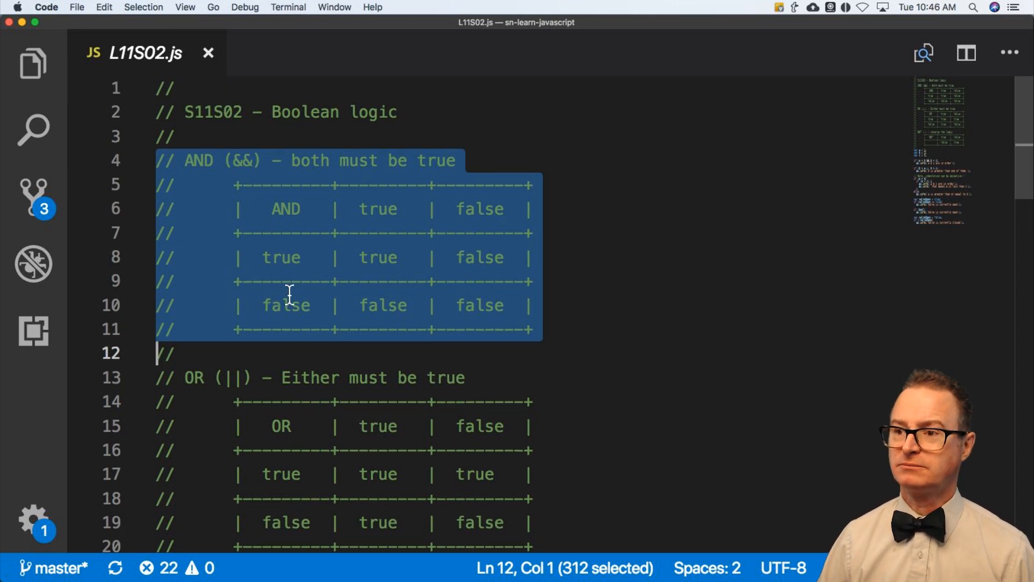
# Walk through the OR truth table, highlighting its operator symbols and true results
pyautogui.scroll(-3)
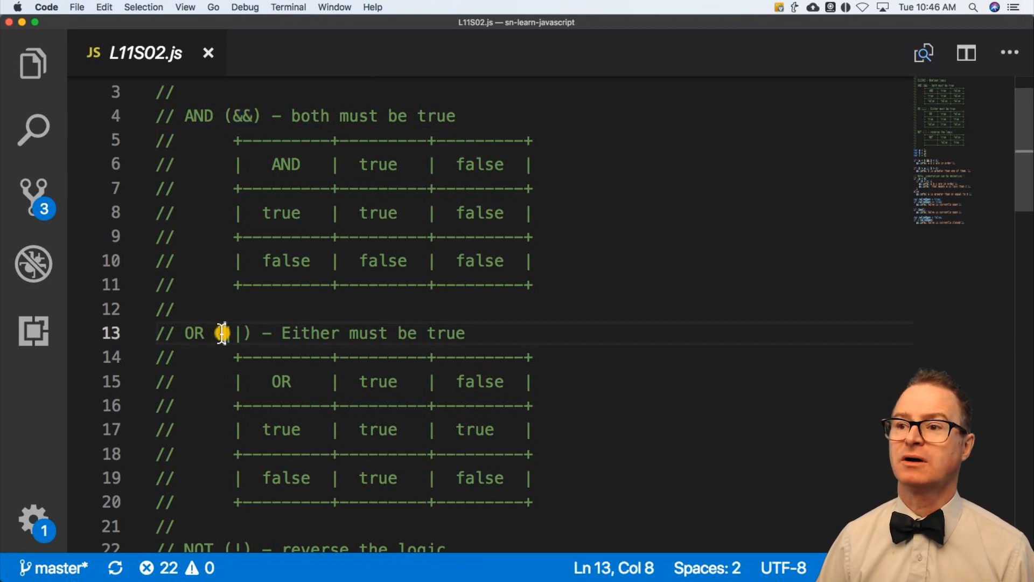
pyautogui.moveTo(218, 333); pyautogui.dragTo(254, 333)
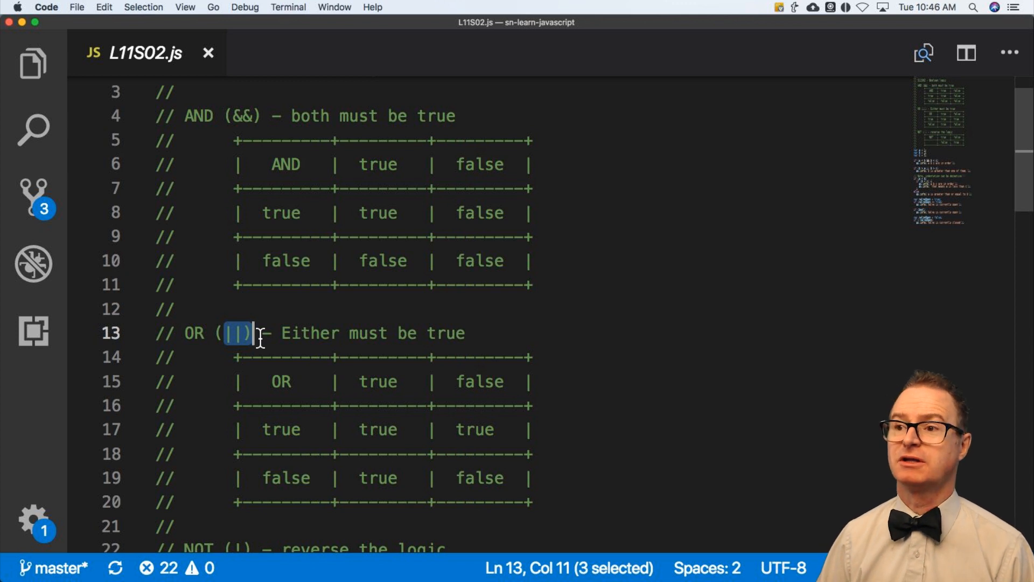
pyautogui.click(214, 357)
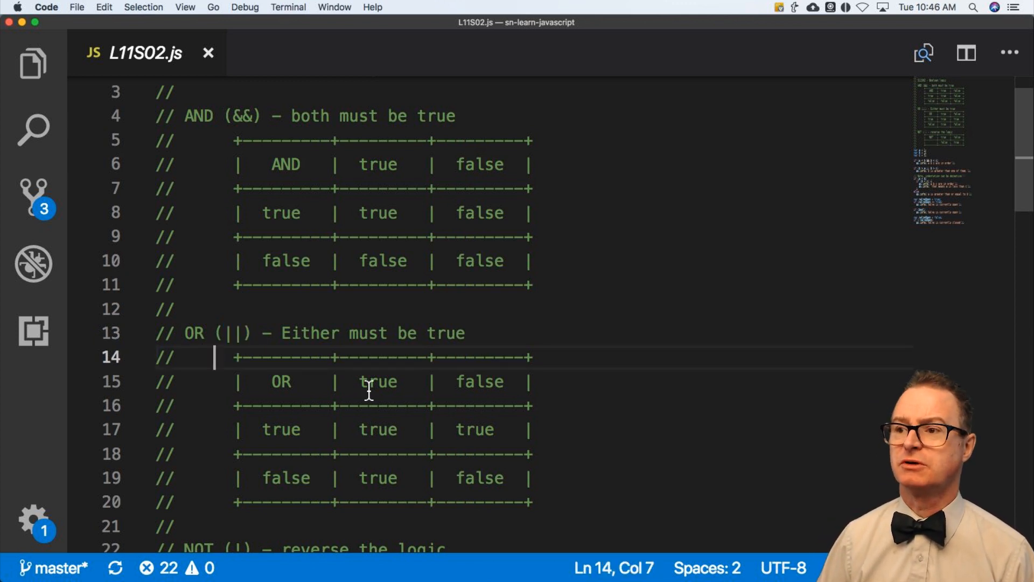
pyautogui.doubleClick(378, 381)
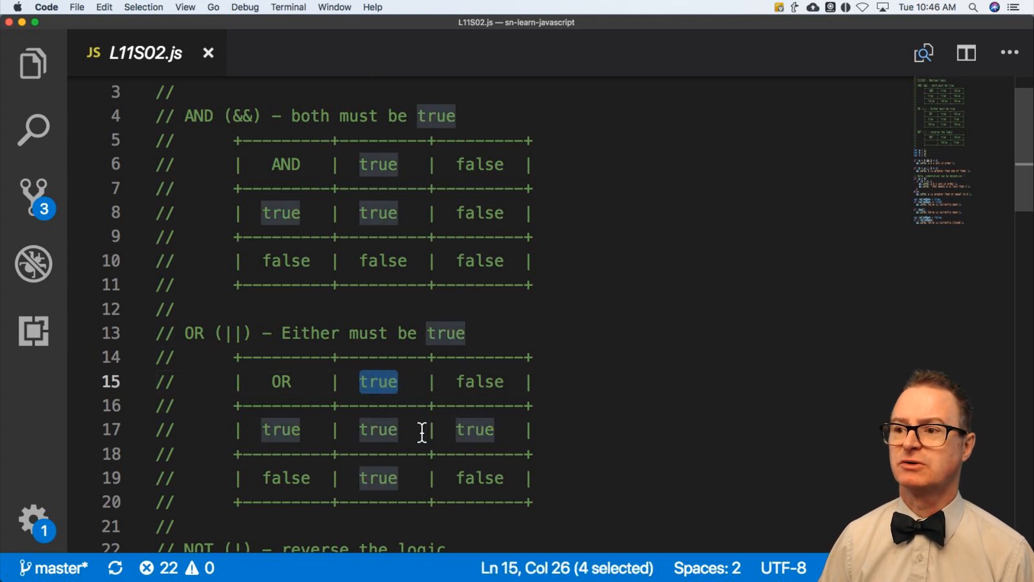
pyautogui.doubleClick(473, 430)
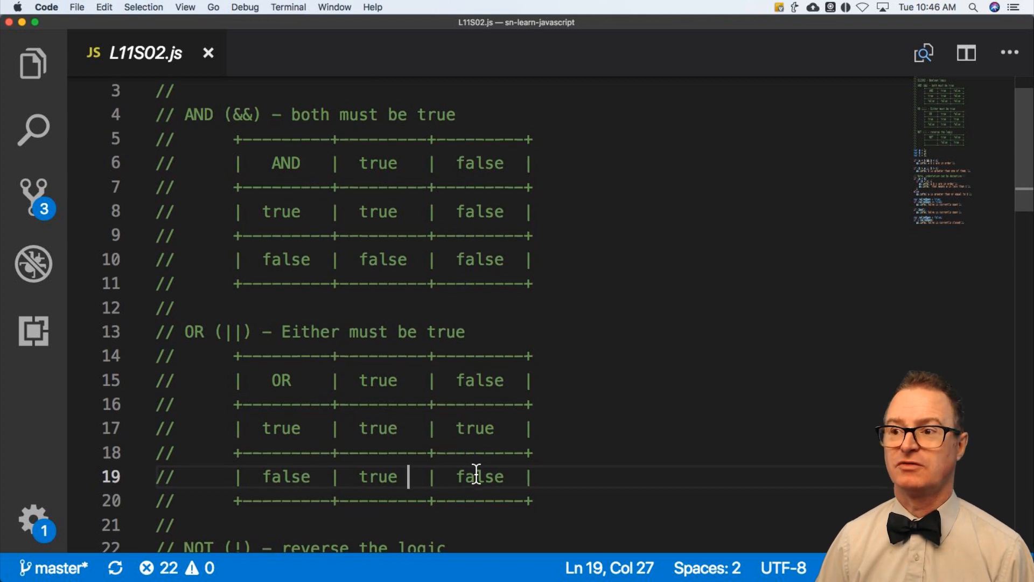
# Select the a, b, c declarations and AND if-statement on lines 29-34
pyautogui.scroll(-3)
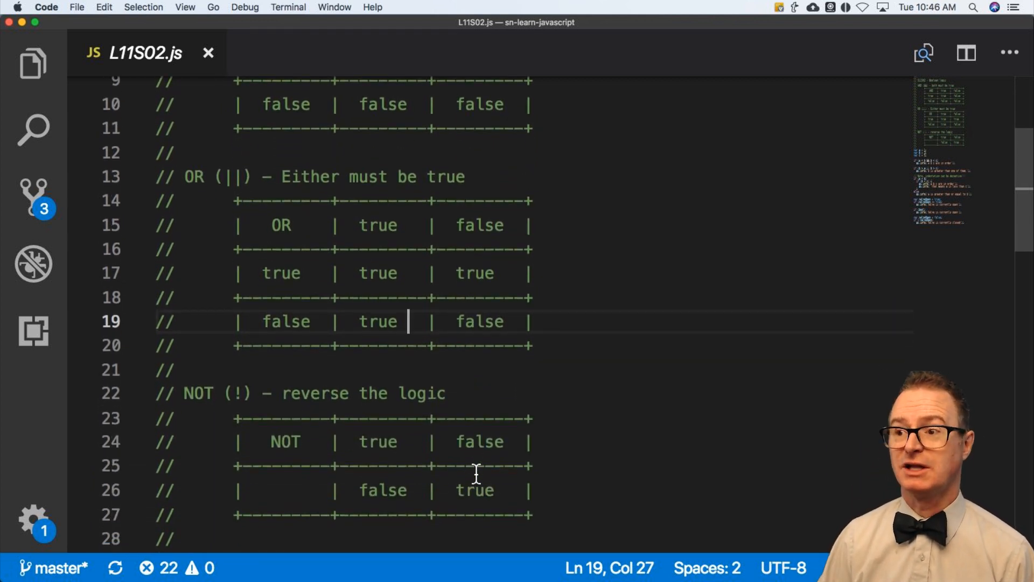
pyautogui.moveTo(350, 465)
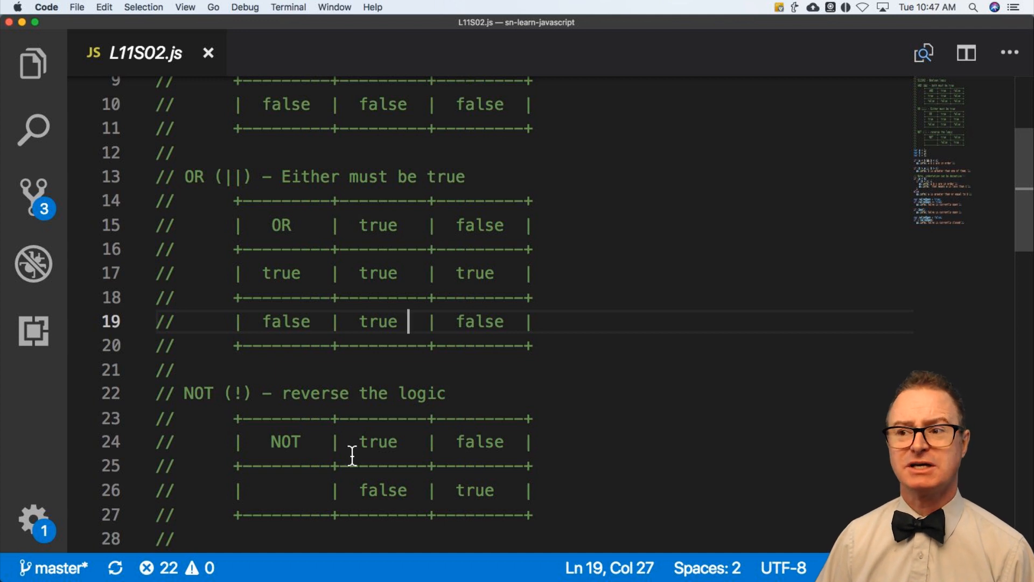
pyautogui.scroll(-3)
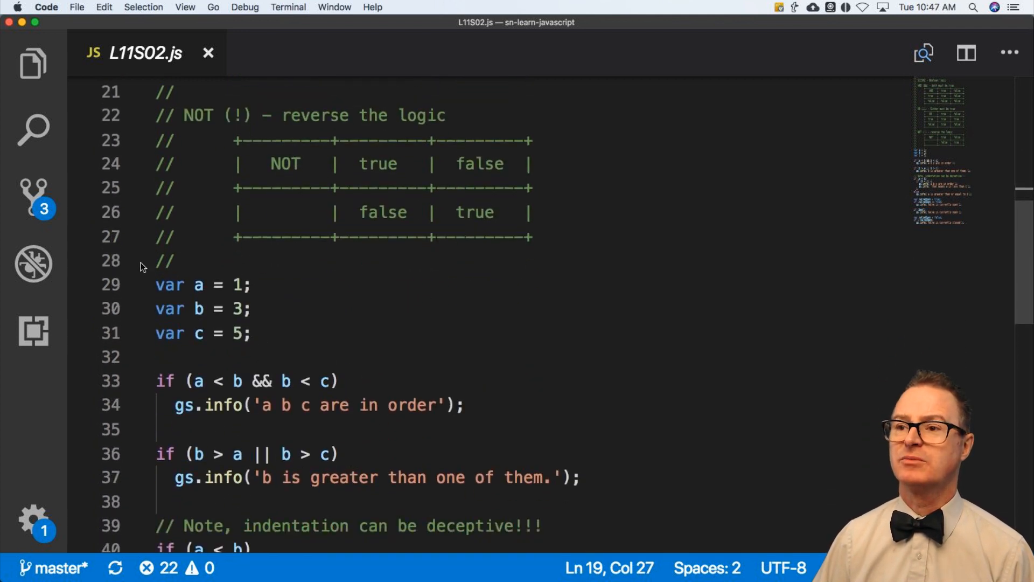
pyautogui.moveTo(157, 284); pyautogui.dragTo(156, 429)
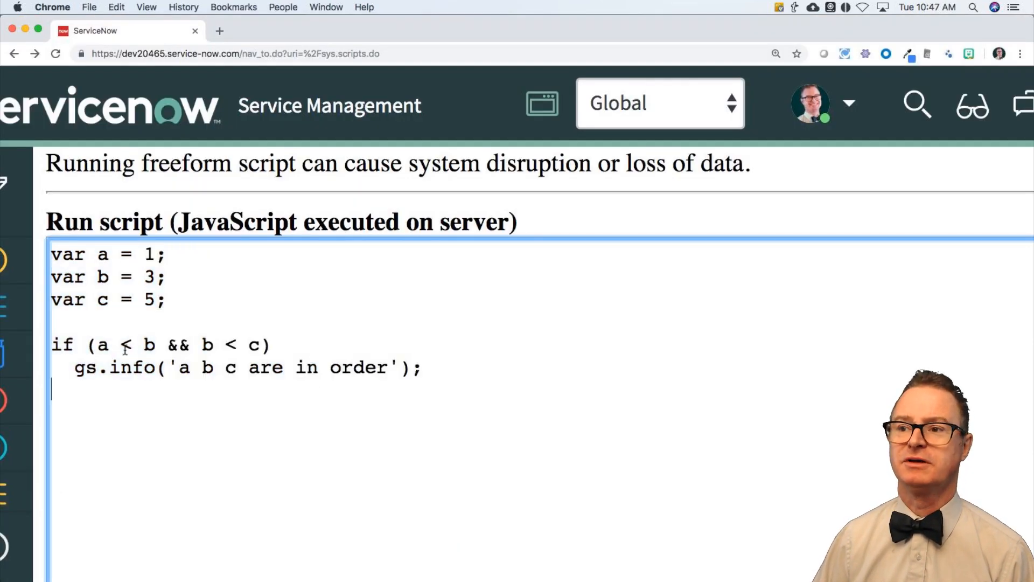
# Change variable a to 11 in the pasted AND-check script and run it
pyautogui.doubleClick(129, 344)
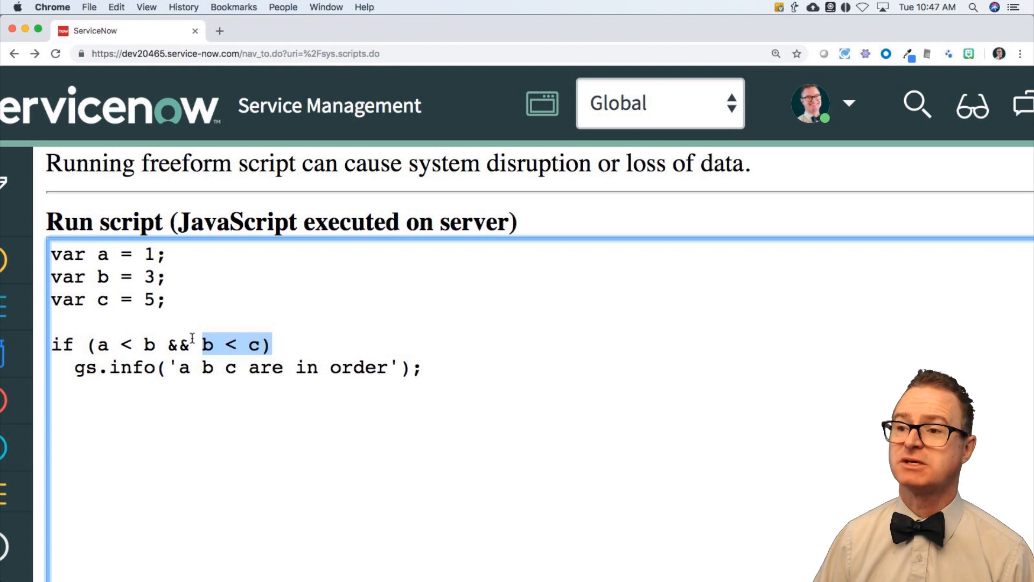
pyautogui.moveTo(271, 381)
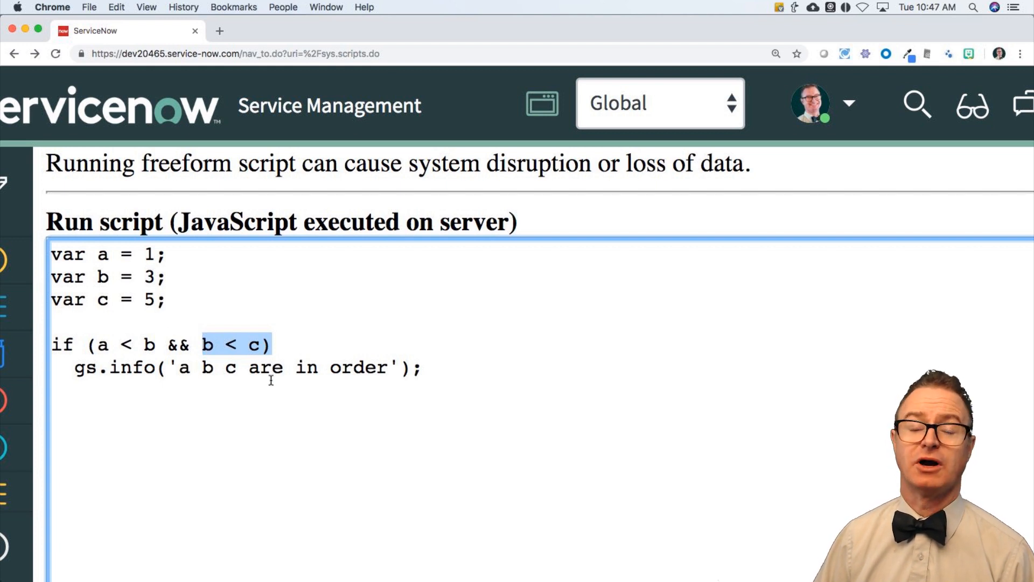
pyautogui.scroll(-3)
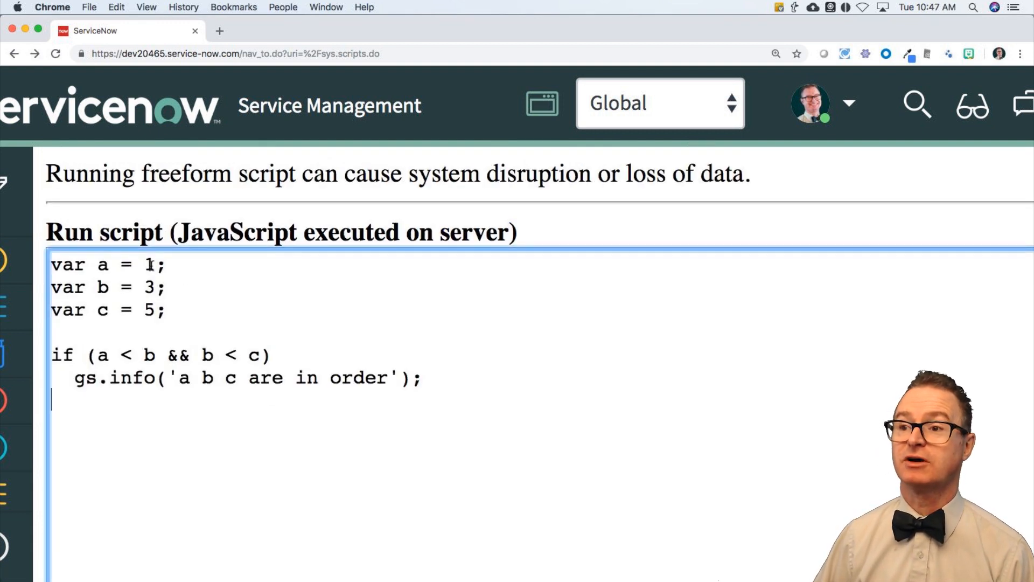
pyautogui.write('1')
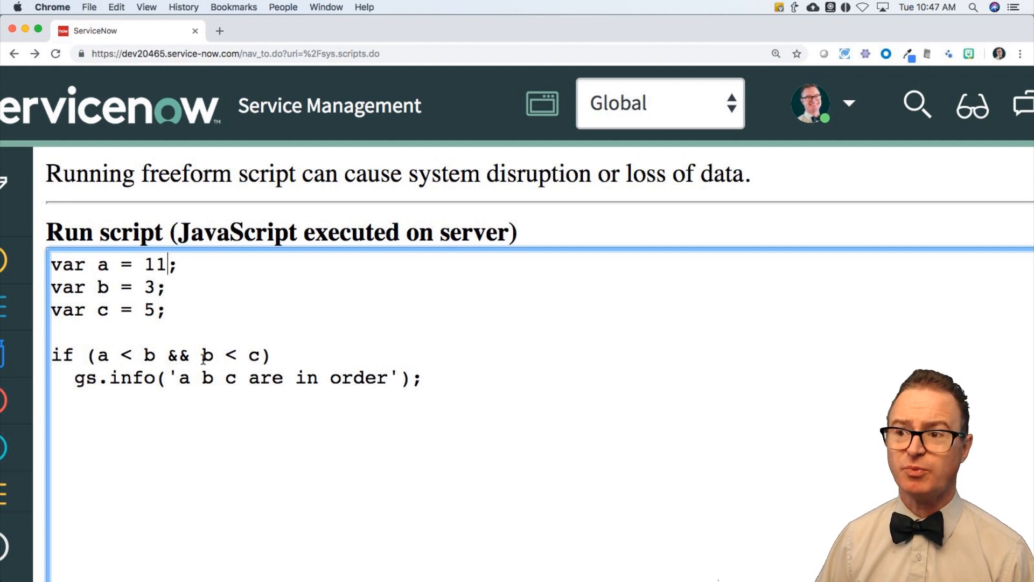
pyautogui.moveTo(201, 355); pyautogui.dragTo(262, 355)
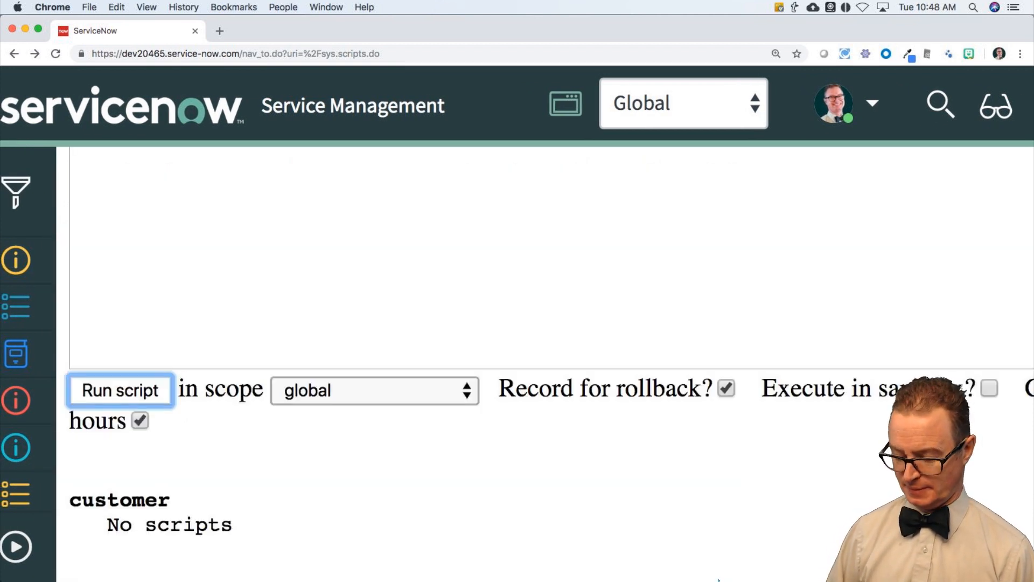
pyautogui.click(120, 389)
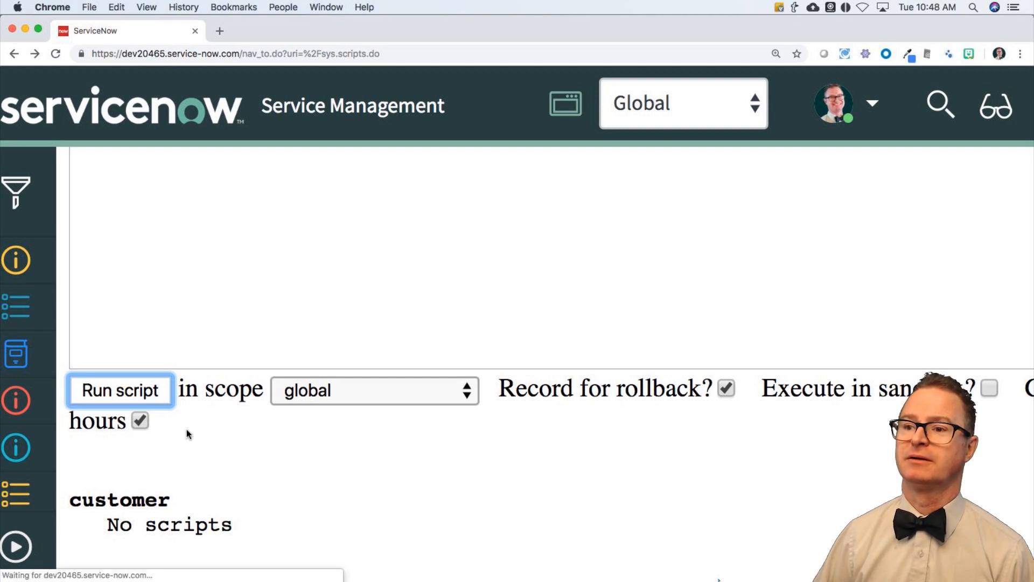
pyautogui.click(121, 389)
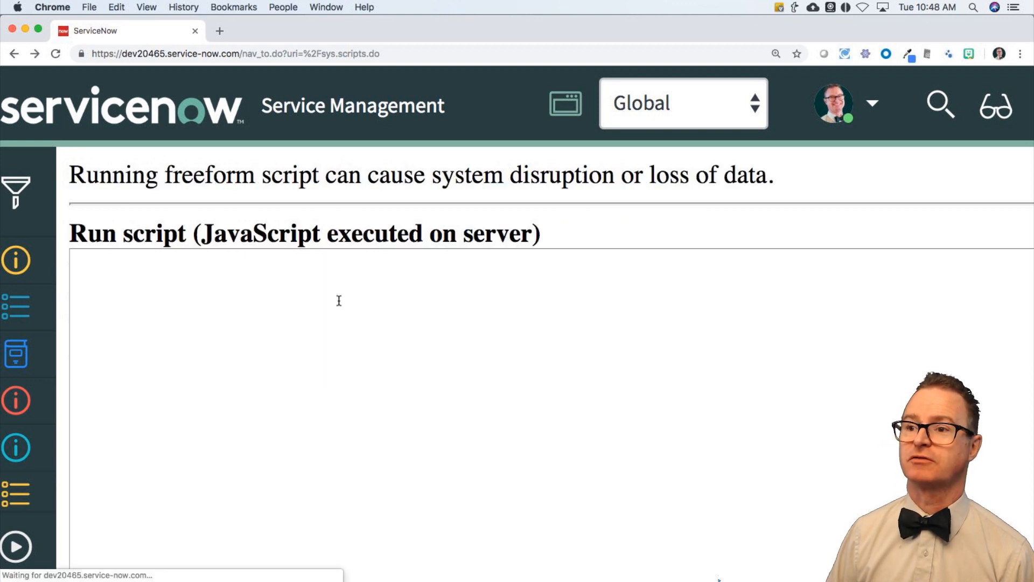
pyautogui.write('var a = 1;')
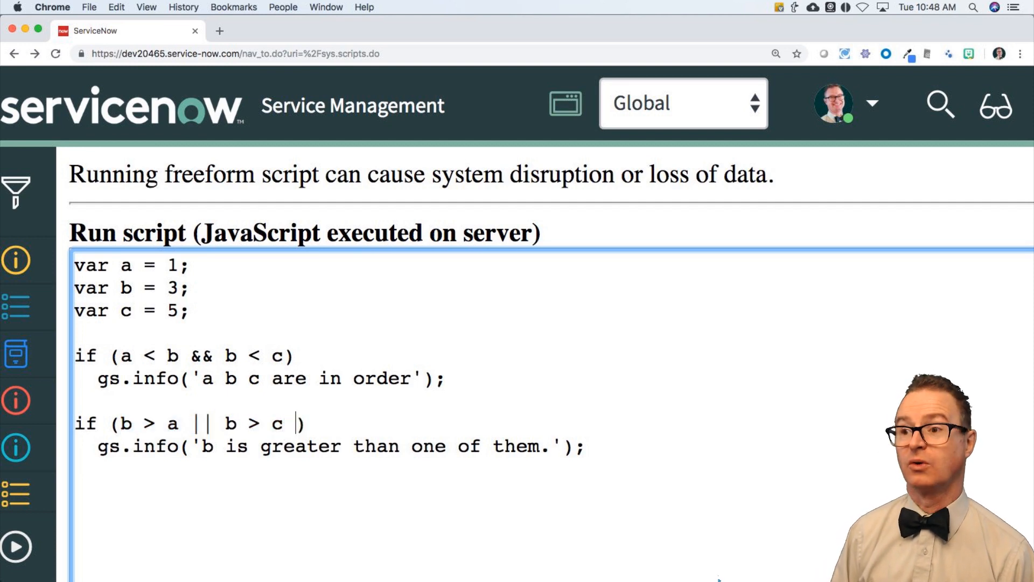
pyautogui.write('|| c > a')
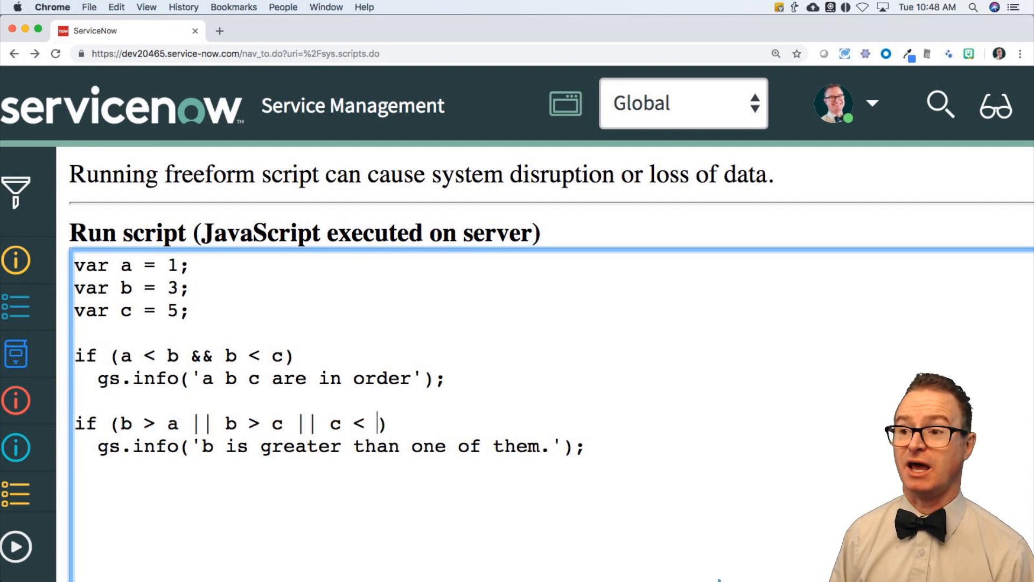
pyautogui.write('a')
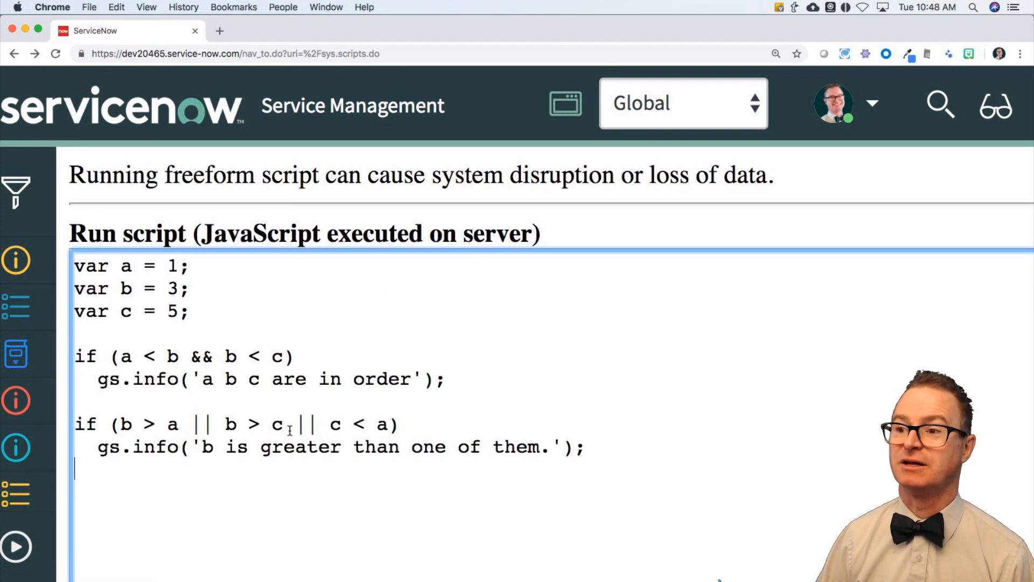
pyautogui.moveTo(294, 424); pyautogui.dragTo(394, 424)
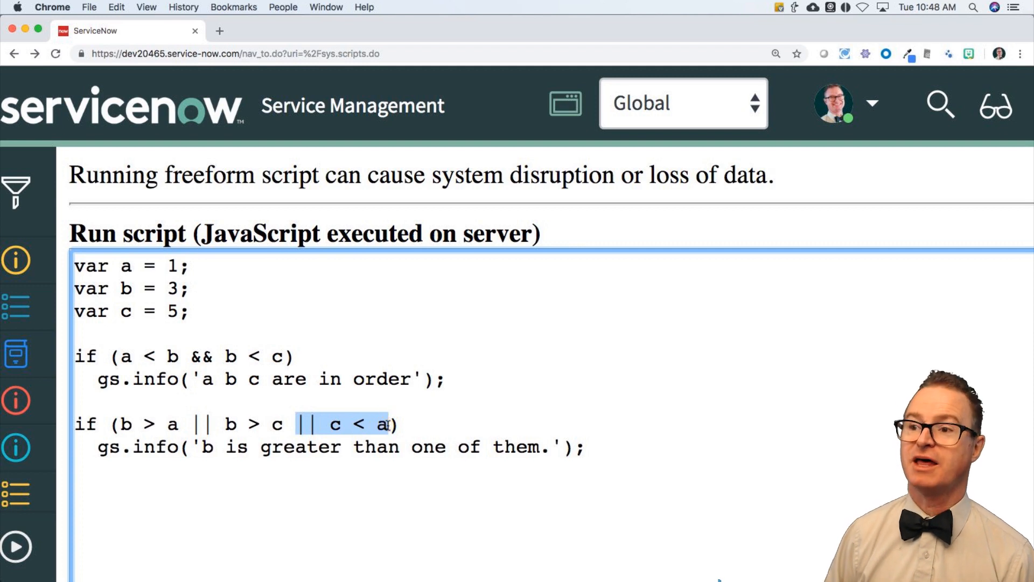
pyautogui.press('Delete')
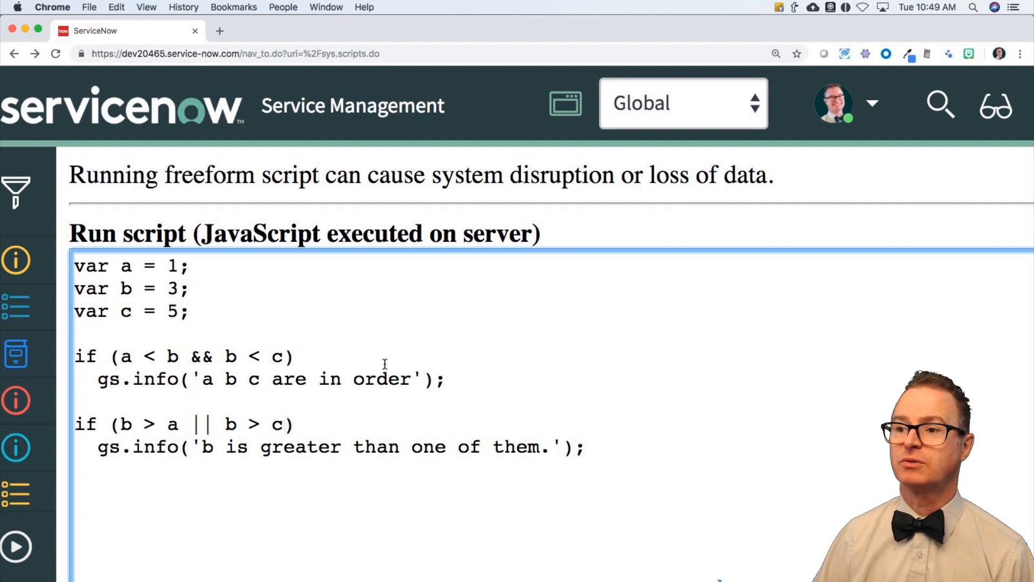
pyautogui.write('&&')
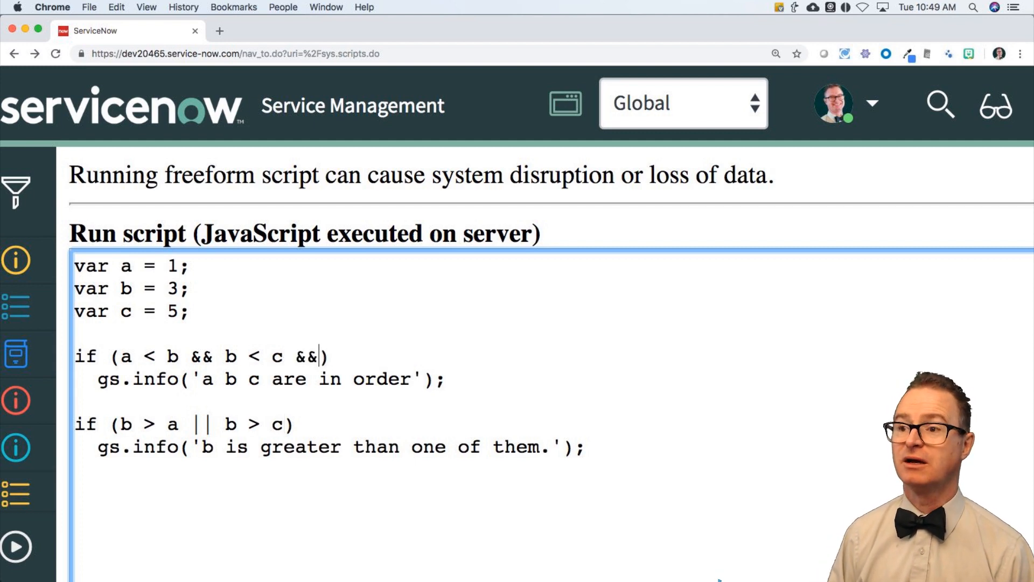
pyautogui.press('Backspace')
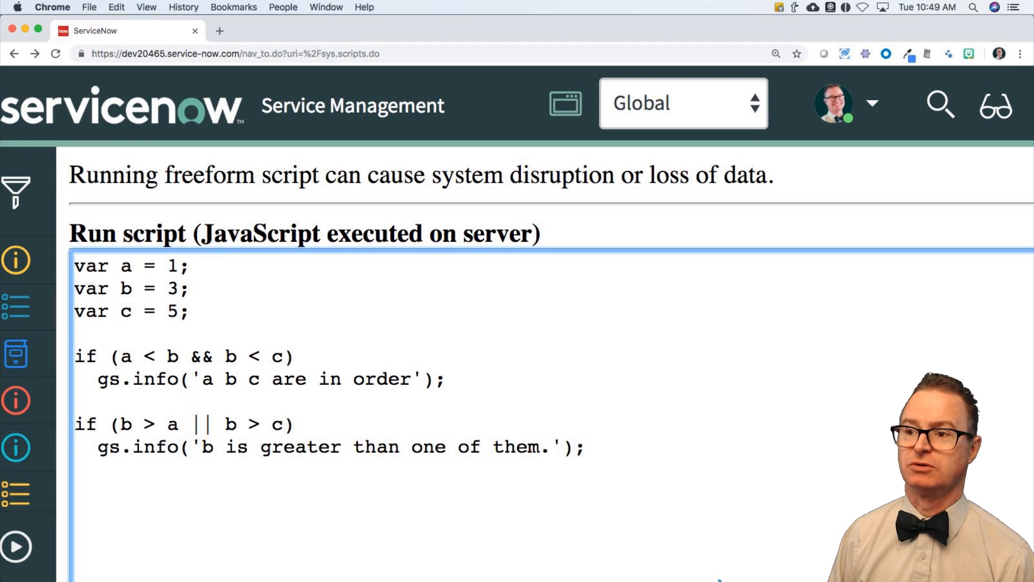
pyautogui.click(285, 356)
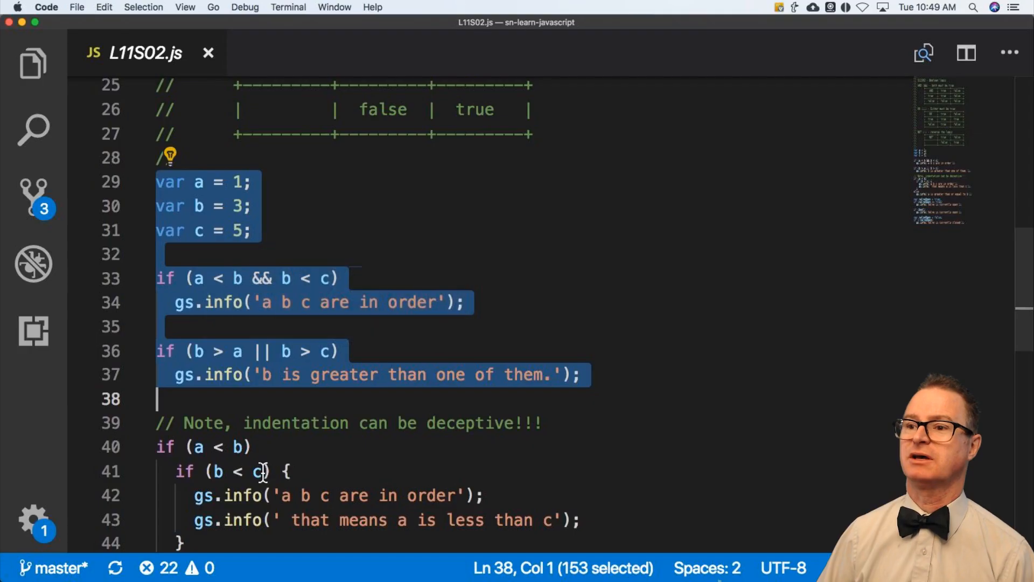
# Scroll to the nested if/else example on lines 40-46 and start selecting it
pyautogui.scroll(-3)
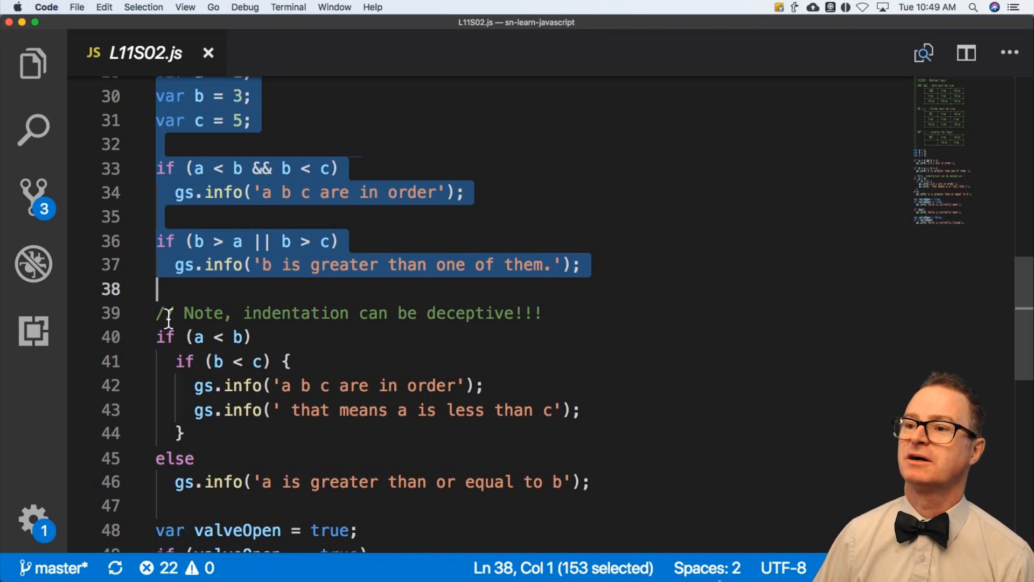
pyautogui.click(164, 336)
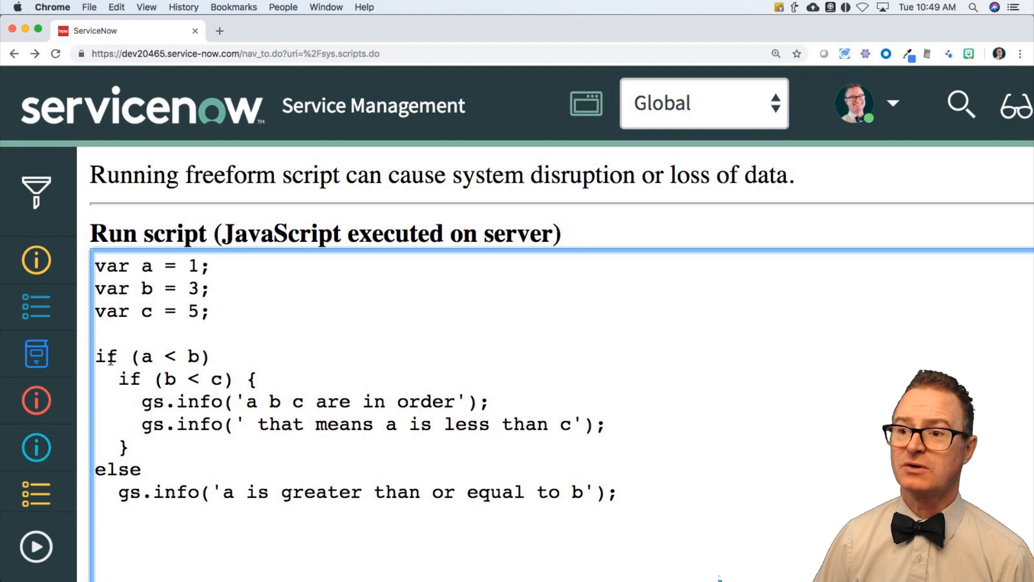
# Swap the outer if block for the nested if/else and move else beside the closing brace
pyautogui.doubleClick(152, 356)
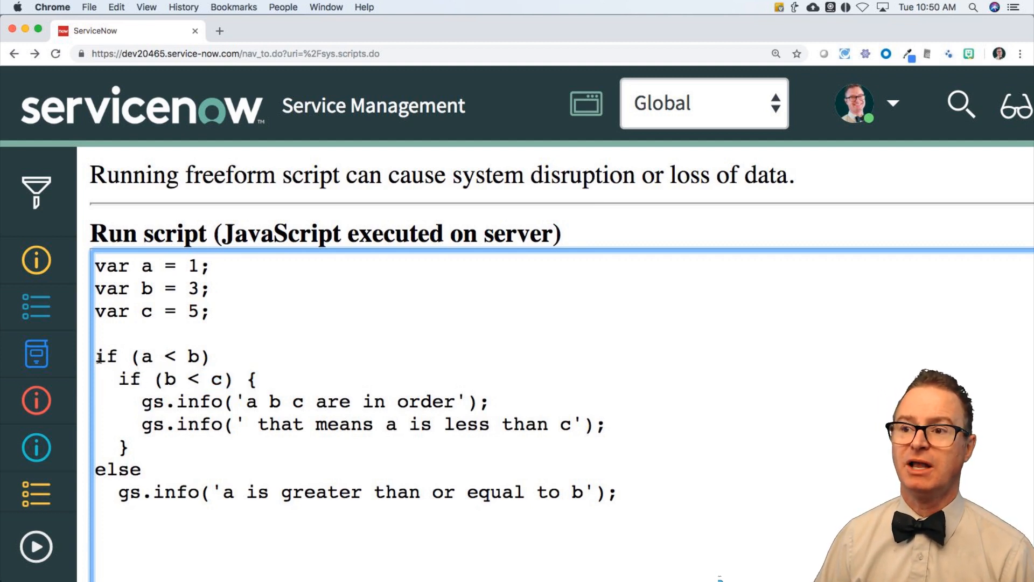
pyautogui.moveTo(96, 356); pyautogui.dragTo(132, 446)
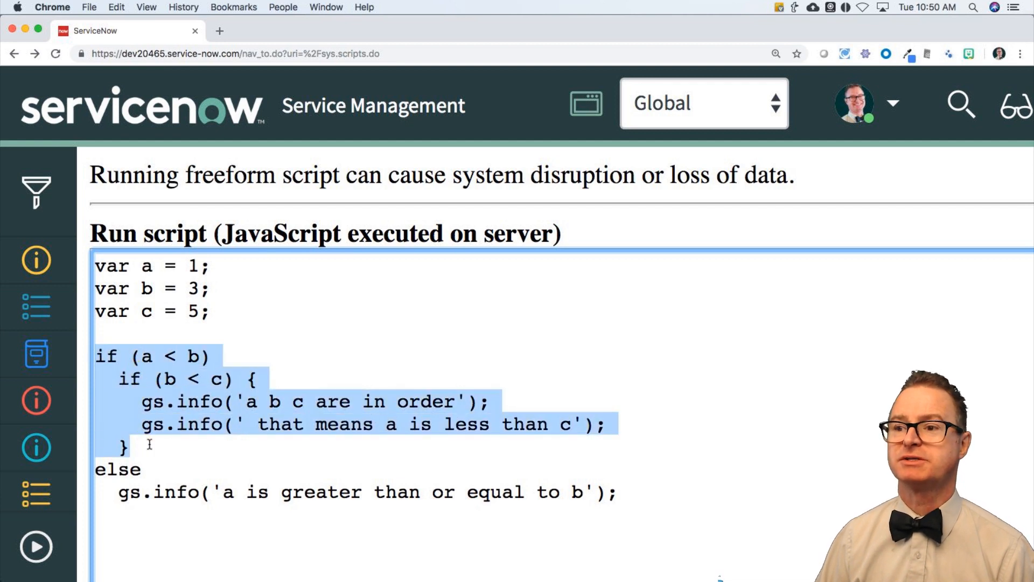
pyautogui.click(264, 464)
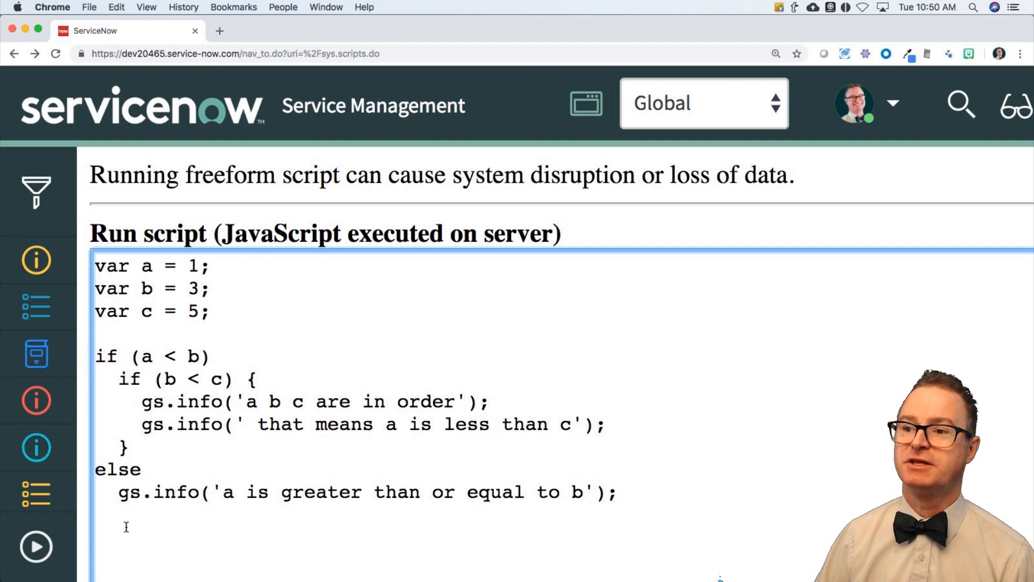
pyautogui.doubleClick(117, 470)
pyautogui.write(' else')
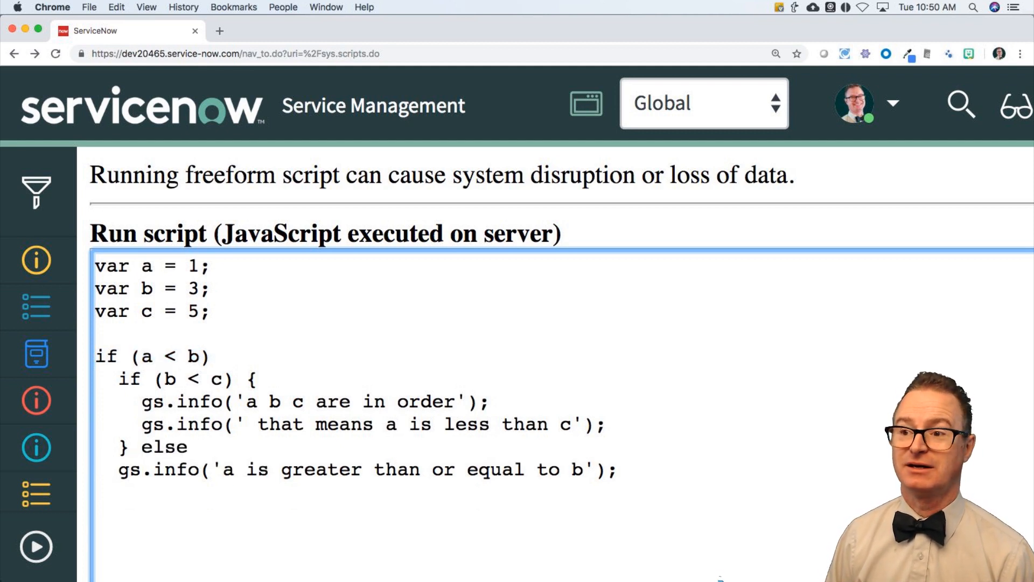
# Review the nested script, pointing out the inner b < c condition and else body
pyautogui.write('\\')
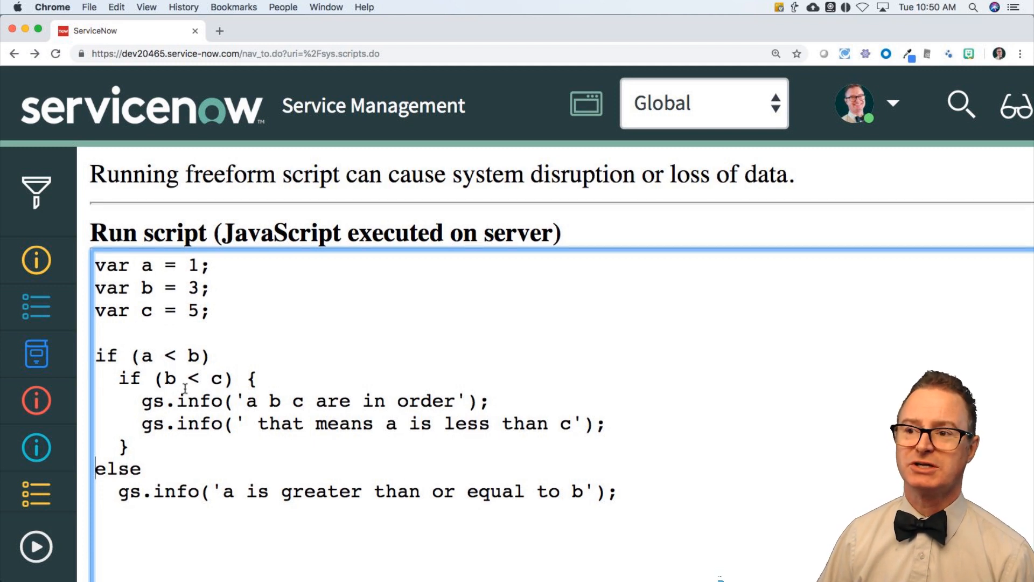
pyautogui.moveTo(164, 378); pyautogui.dragTo(205, 378)
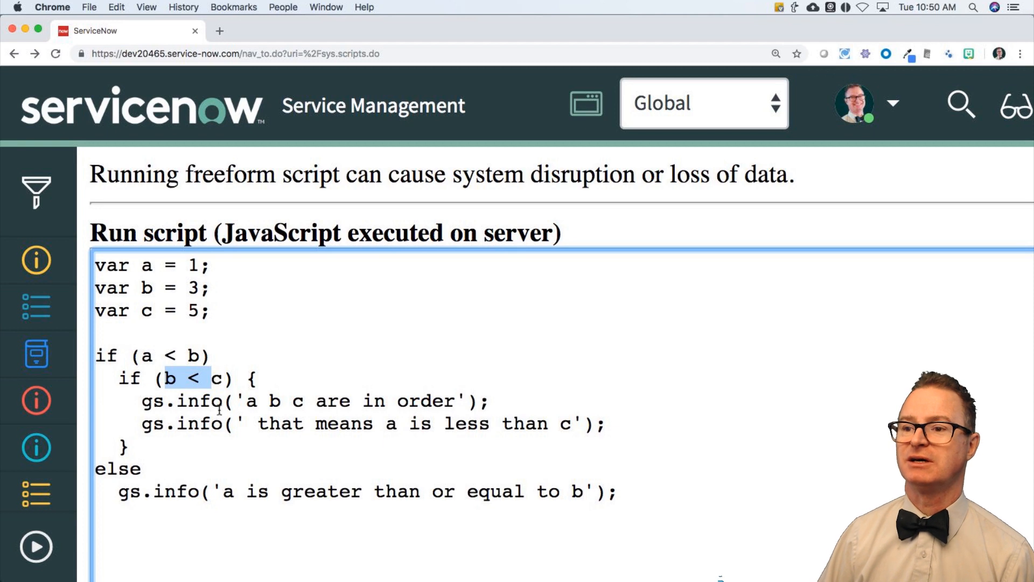
pyautogui.click(36, 546)
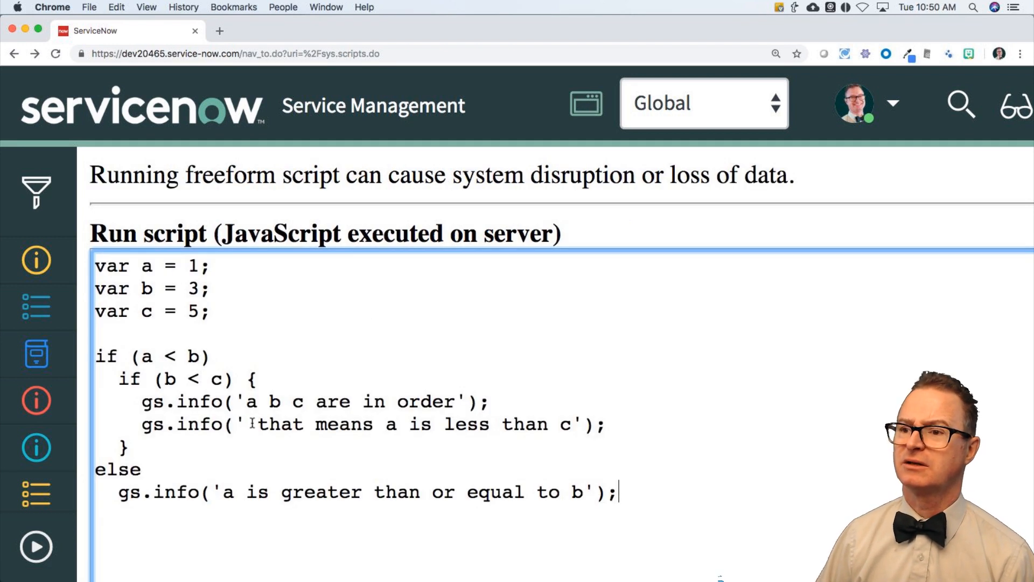
pyautogui.moveTo(140, 401); pyautogui.dragTo(235, 424)
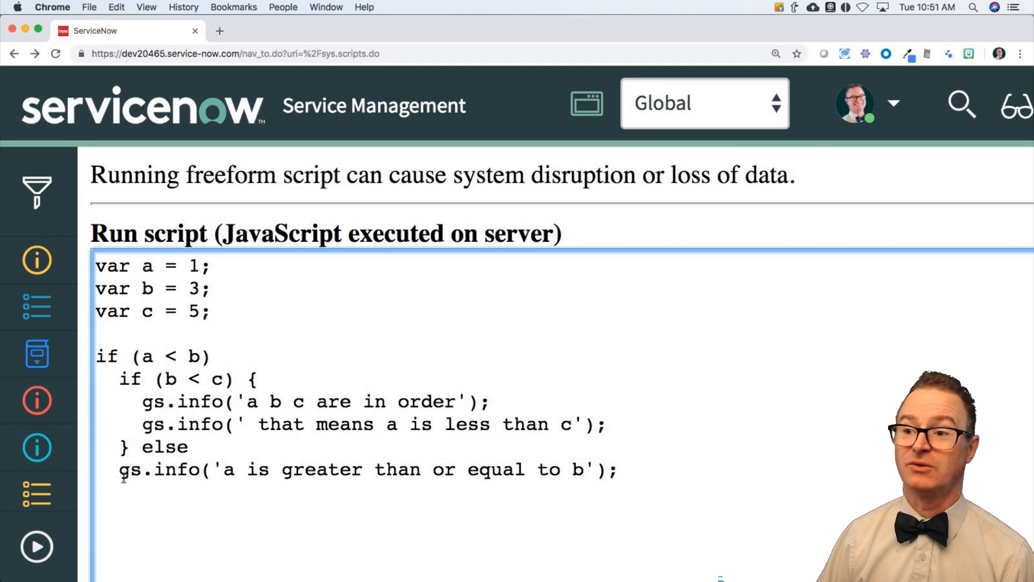
pyautogui.scroll(-3)
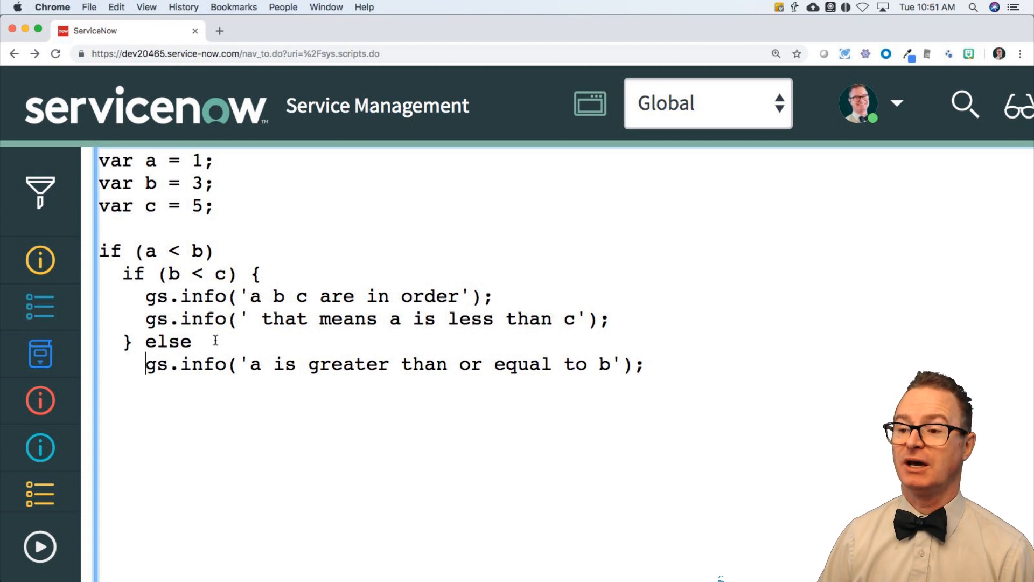
# Type the opening and closing braces for the else branch and outer if
pyautogui.write('{')
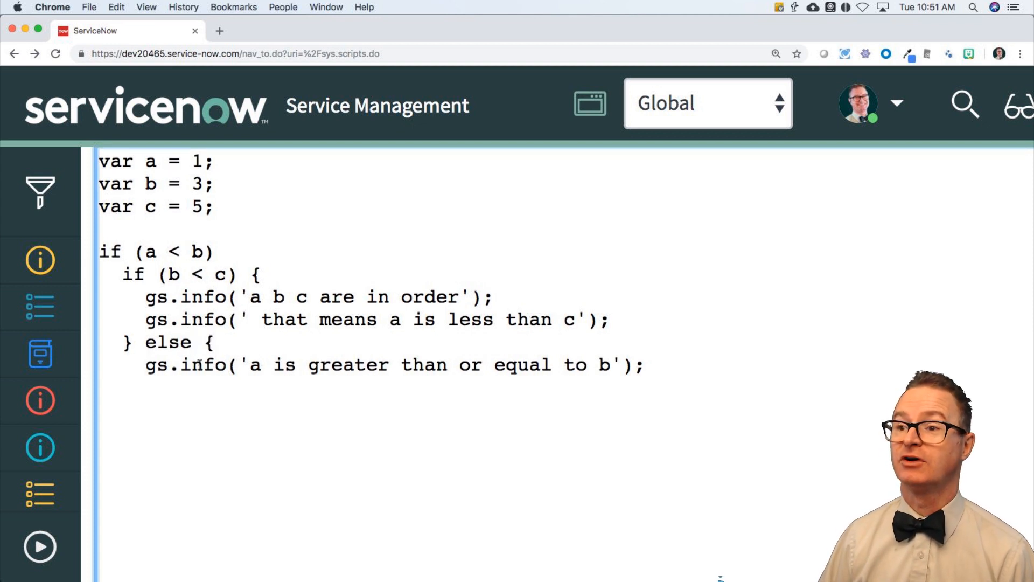
pyautogui.click(644, 365)
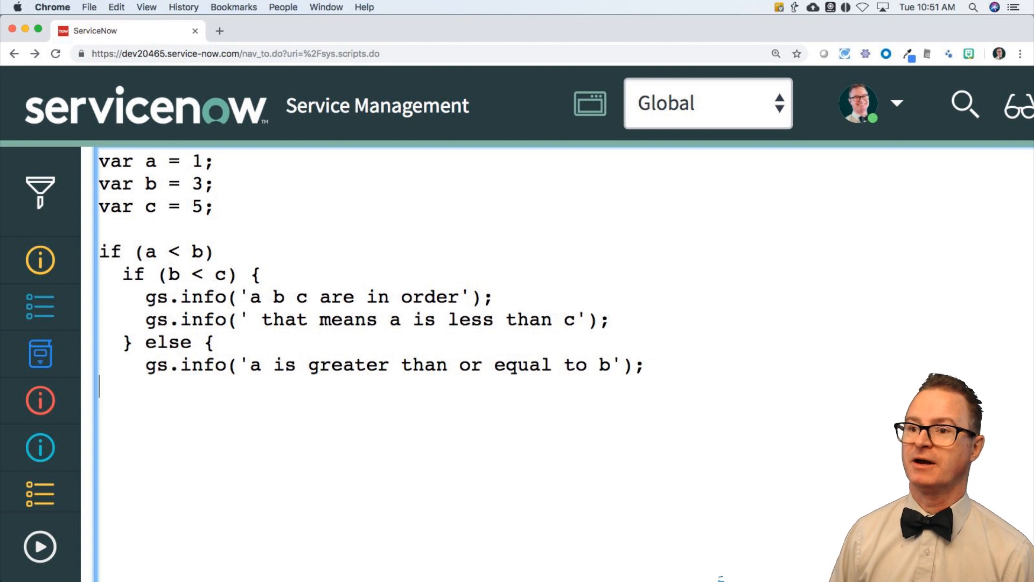
pyautogui.write('}')
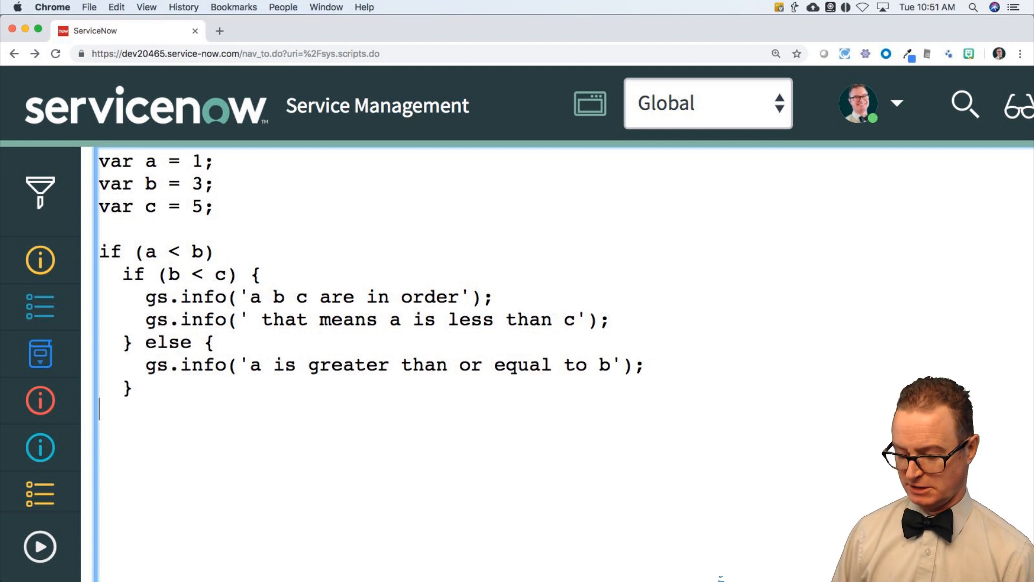
pyautogui.write('}')
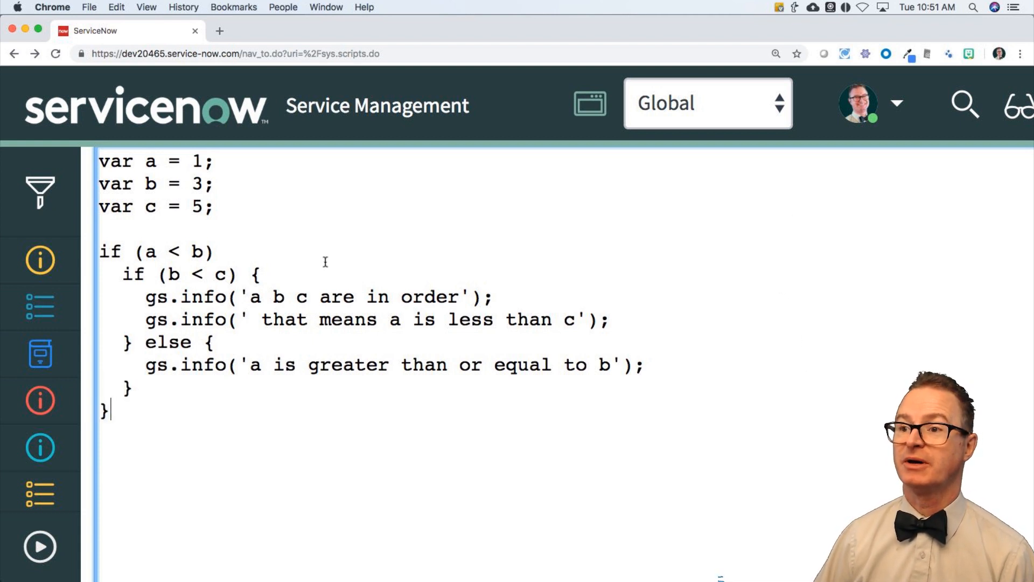
pyautogui.write('{')
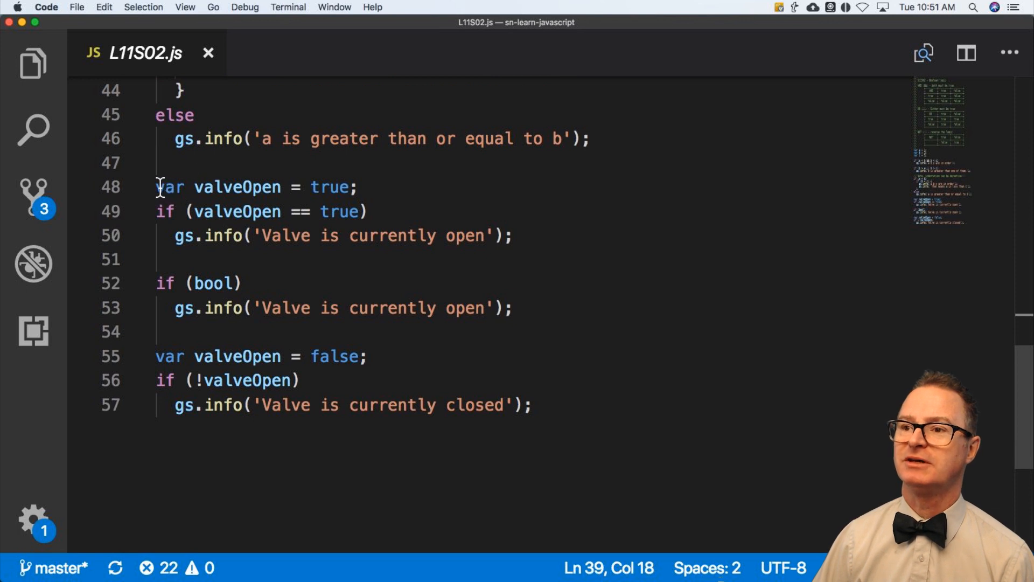
# Select lines 48-57 holding the valveOpen true, bool, and negated false checks
pyautogui.moveTo(157, 187); pyautogui.dragTo(535, 405)
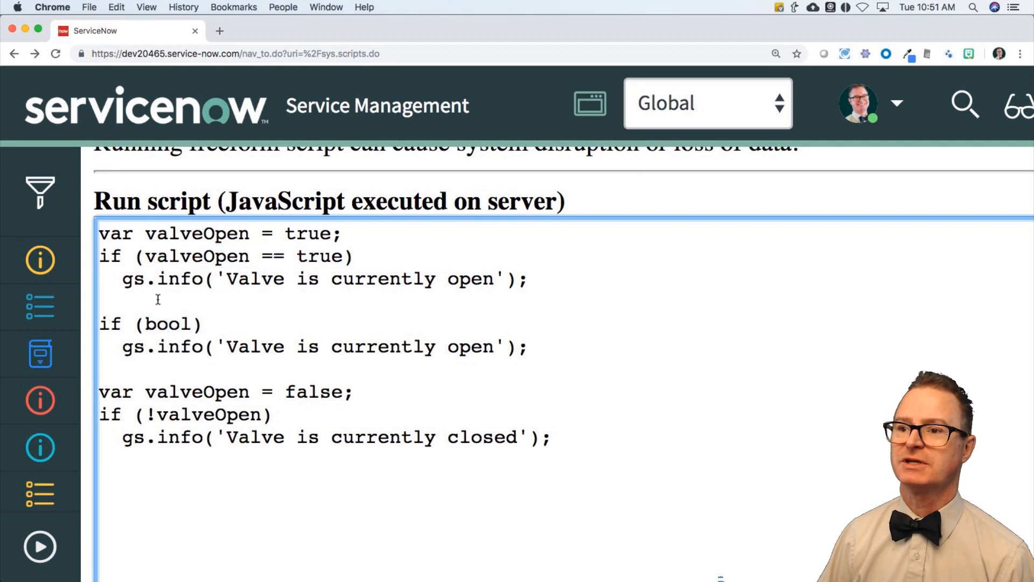
# Paste the valveOpen examples and wrap the bool and negated false checks in a /* */ comment
pyautogui.write('/')
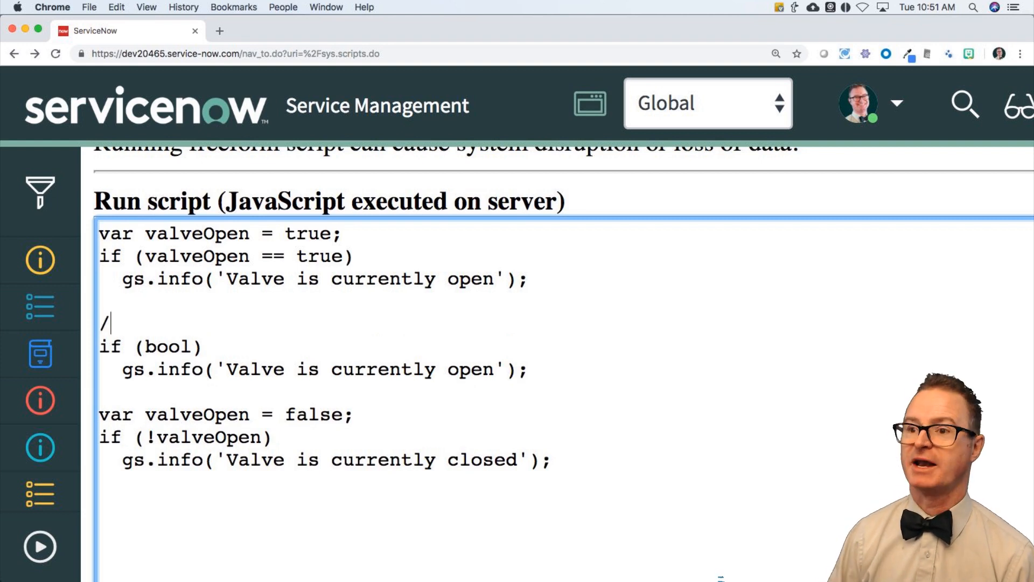
pyautogui.write('*')
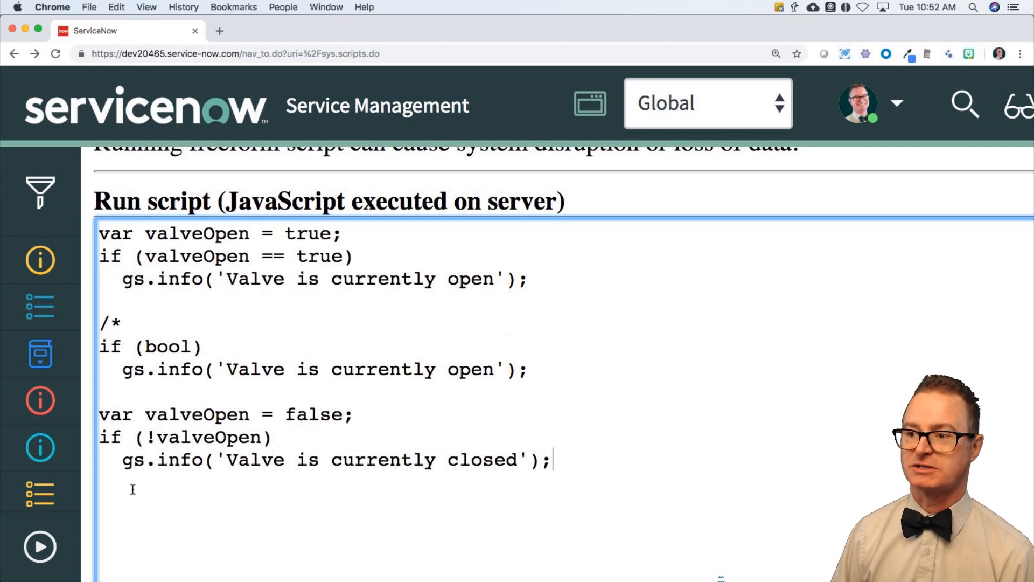
pyautogui.write('(')
pyautogui.write('*/')
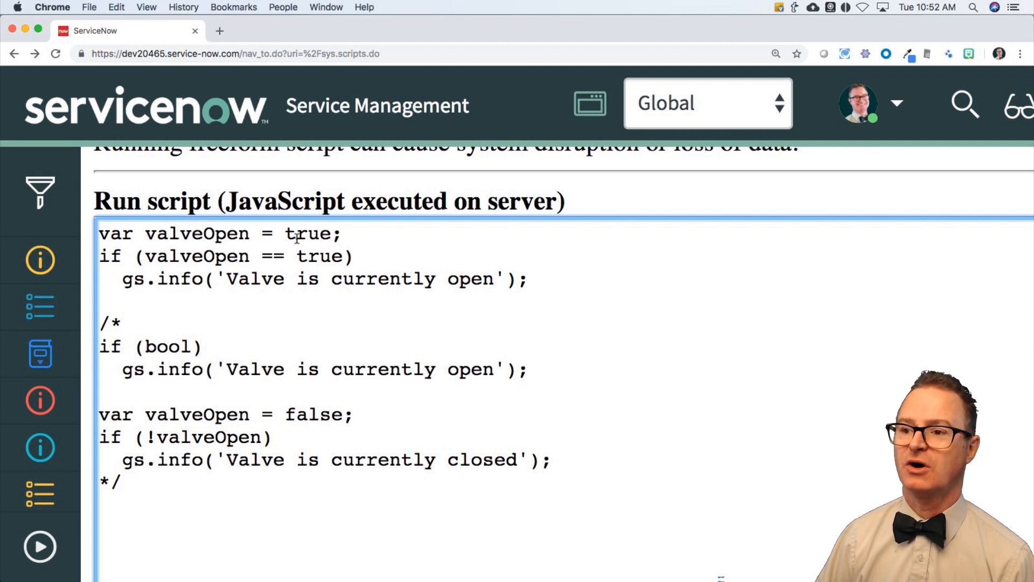
pyautogui.click(40, 546)
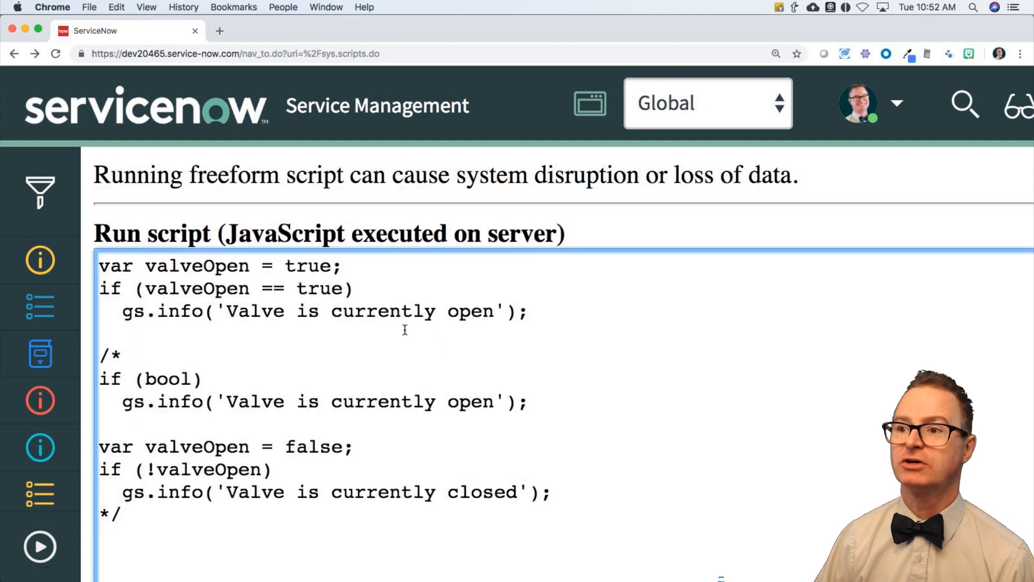
pyautogui.moveTo(253, 288); pyautogui.dragTo(333, 288)
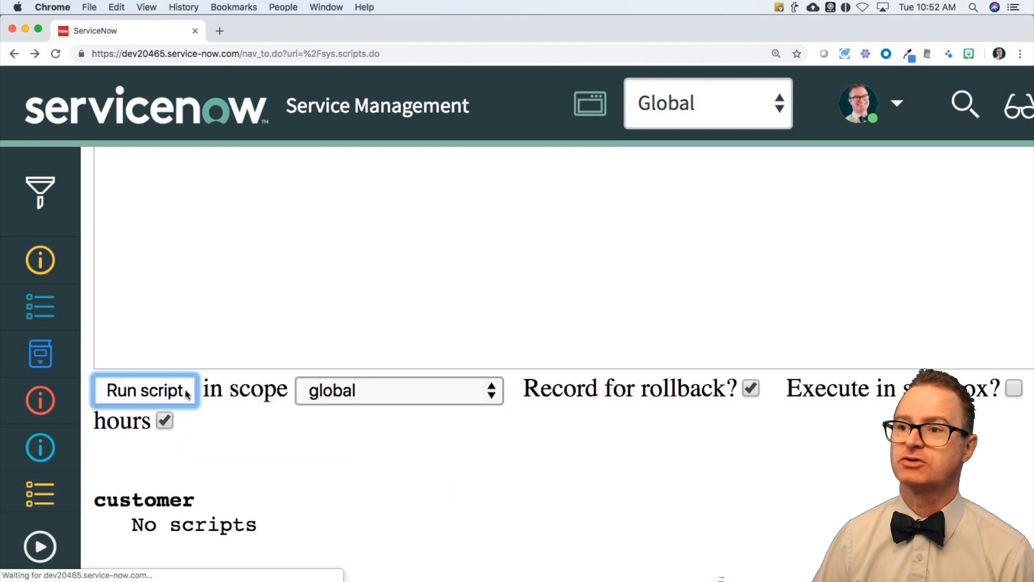
# Run the true check, then delete the commented bool example and closing comment marker
pyautogui.click(145, 389)
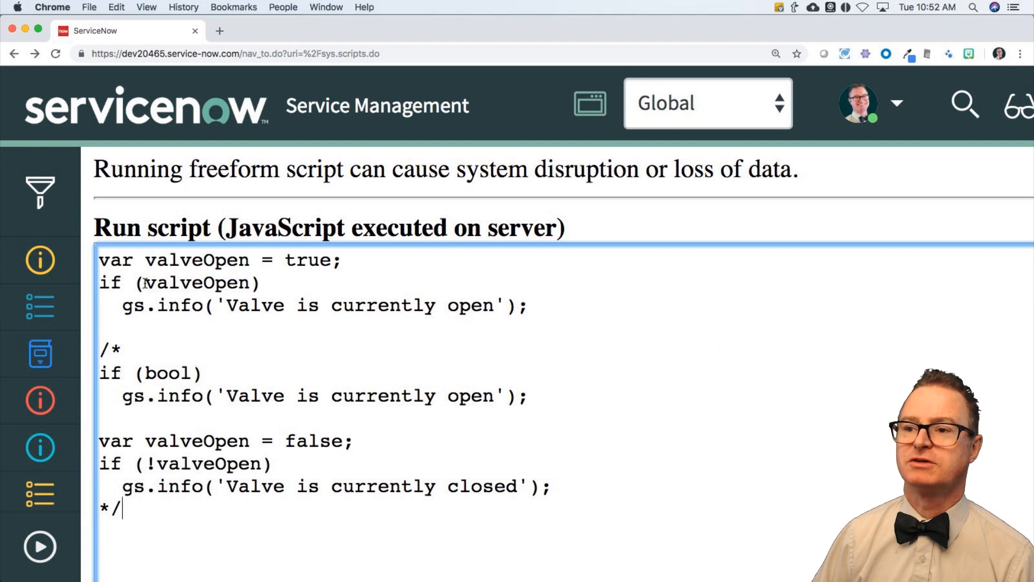
pyautogui.moveTo(99, 348); pyautogui.dragTo(247, 396)
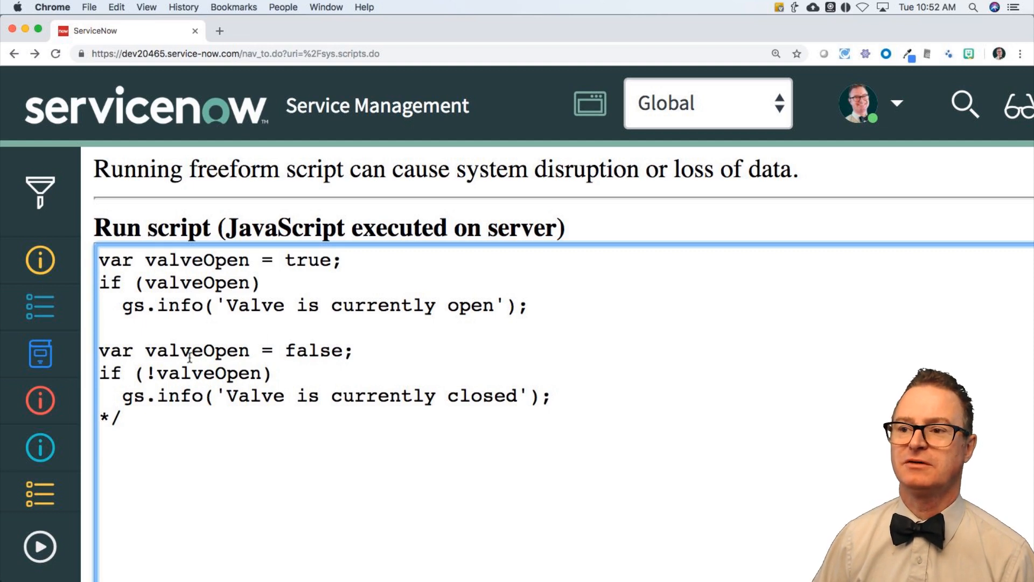
pyautogui.moveTo(144, 373); pyautogui.dragTo(270, 373)
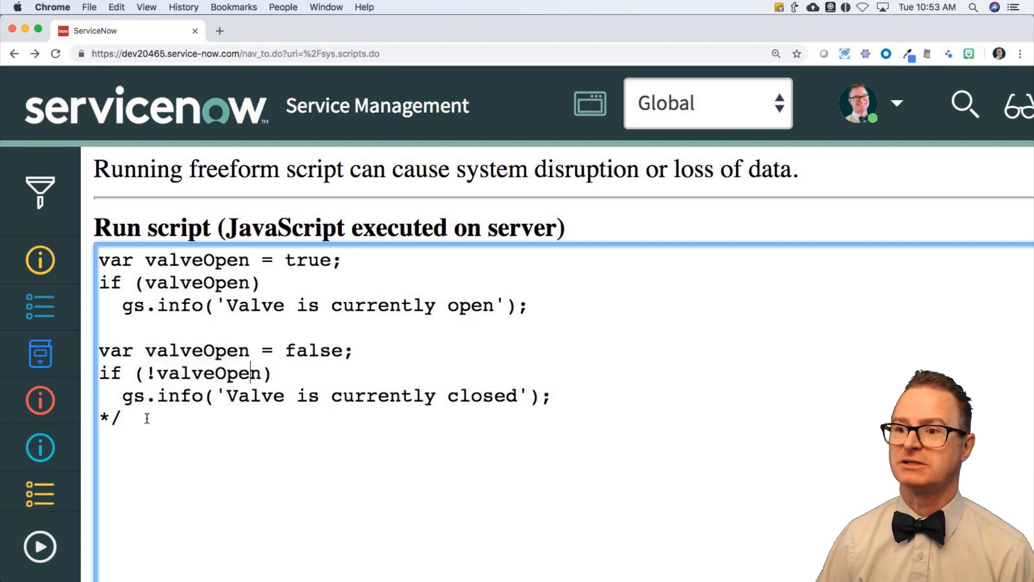
pyautogui.press('Backspace')
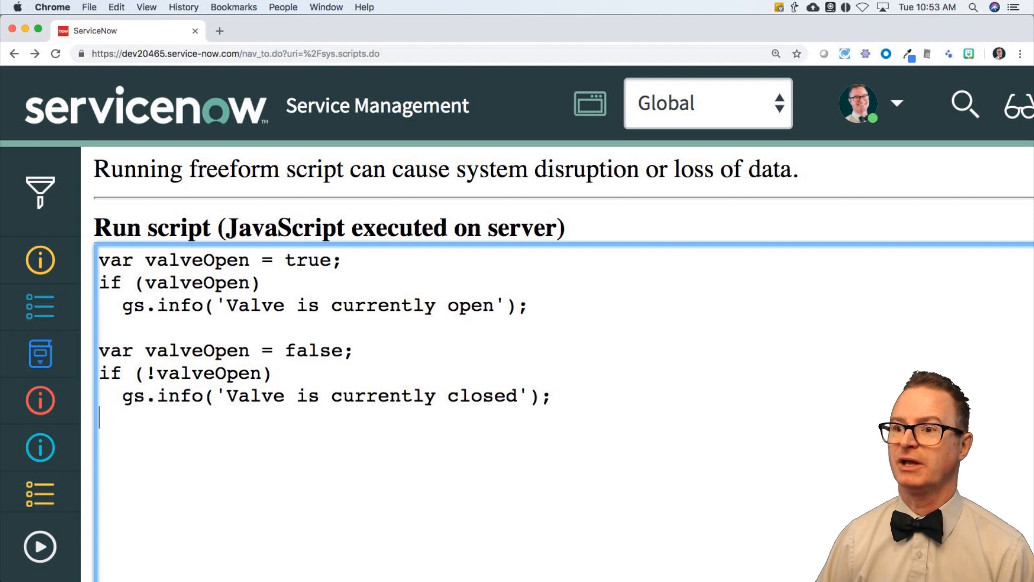